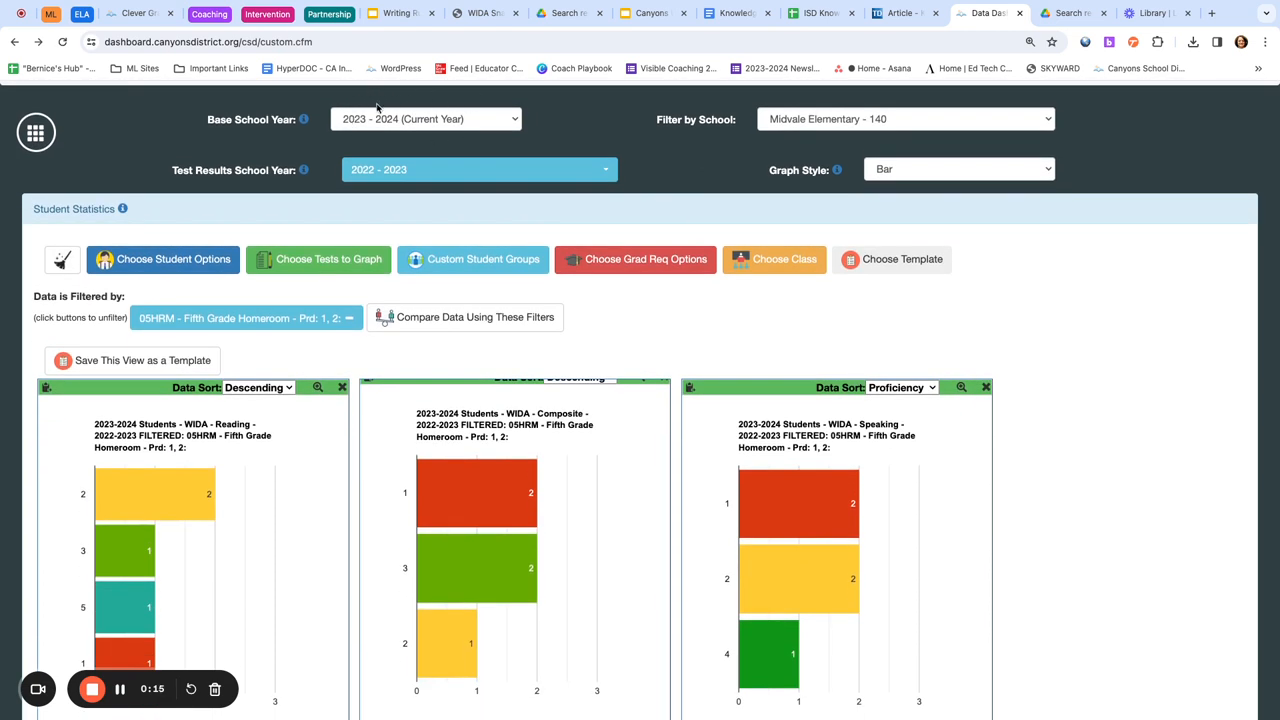
Keep 2022–2023 as the test results year and enable the Multilingual Learner Yes/No filter.
scroll(down, 3)
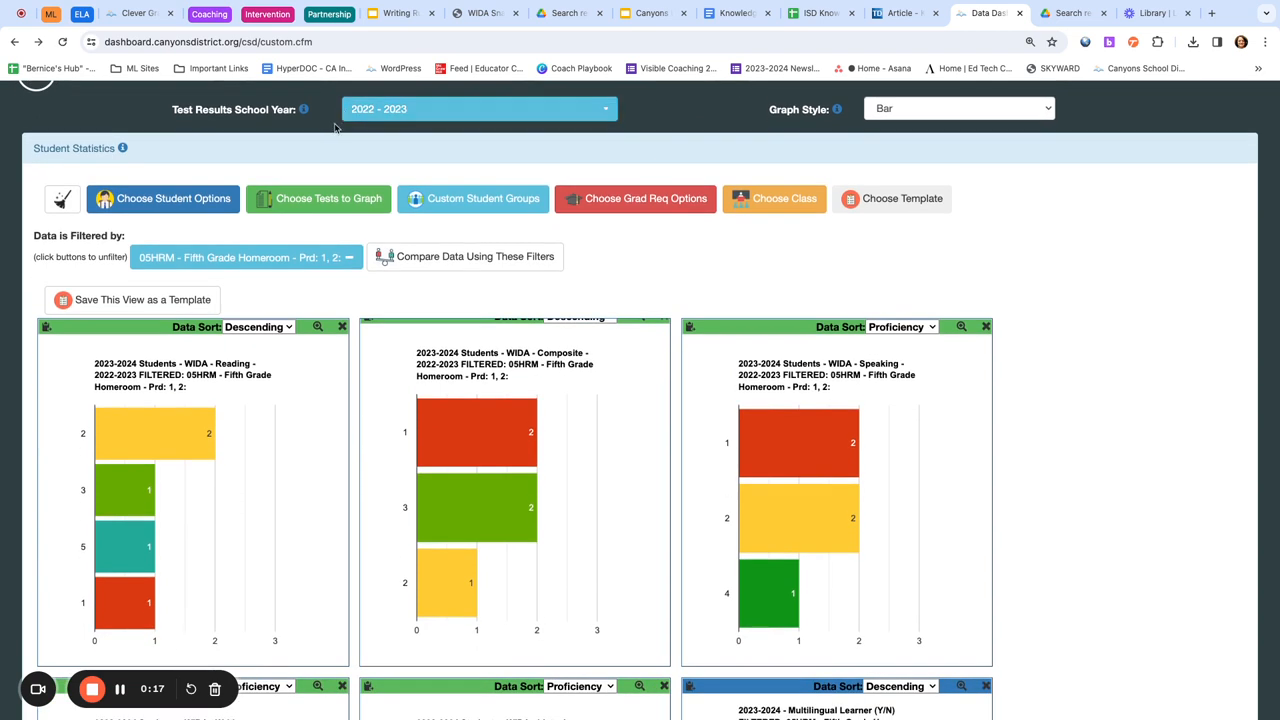
click(480, 108)
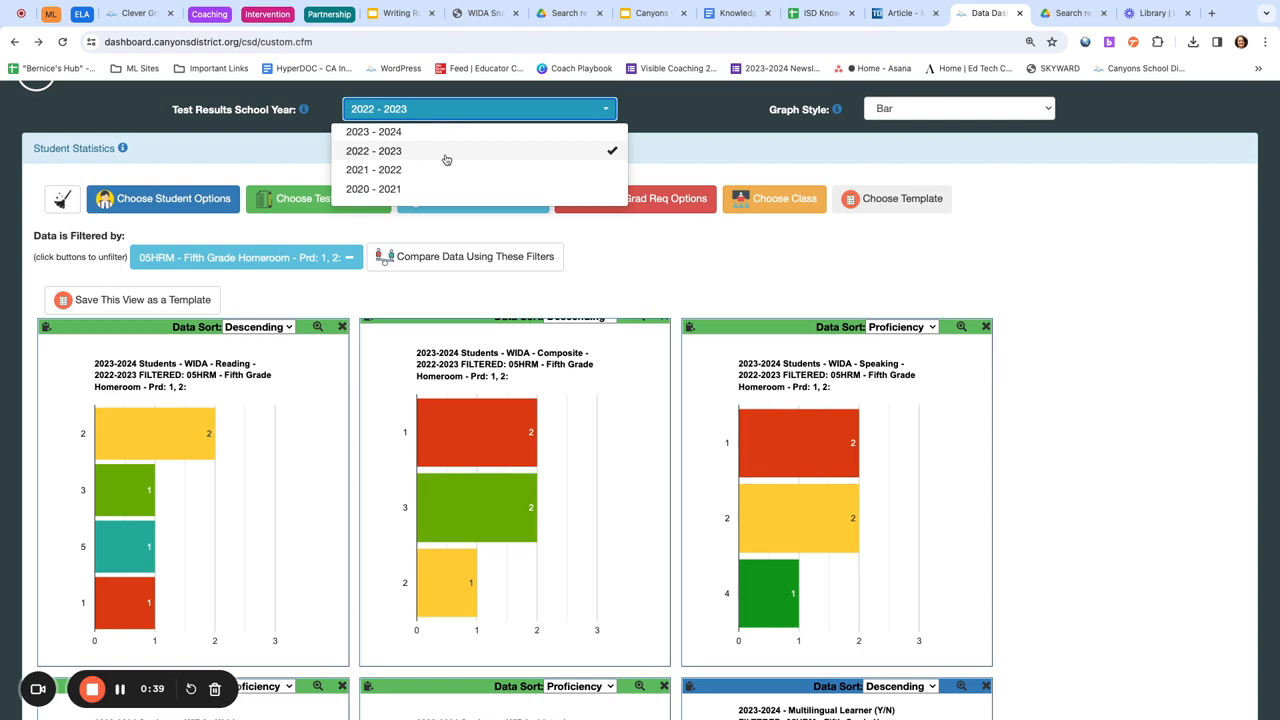
mouse_move(248, 166)
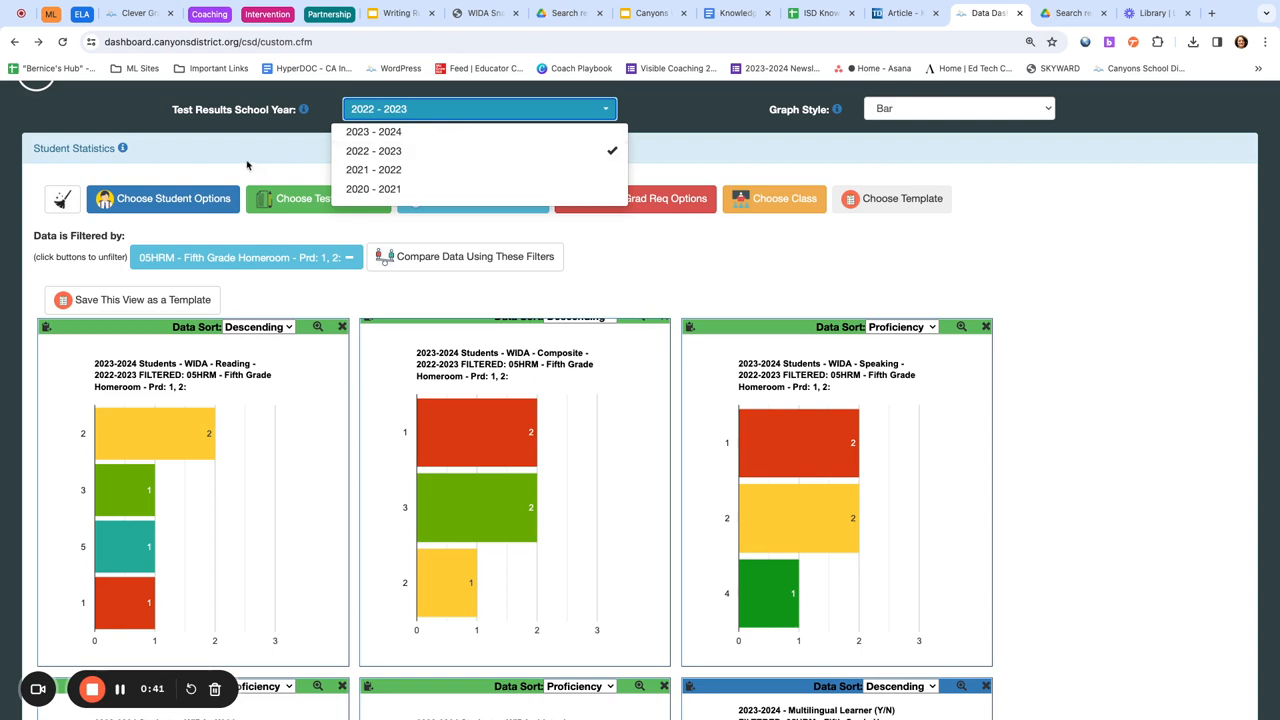
click(168, 198)
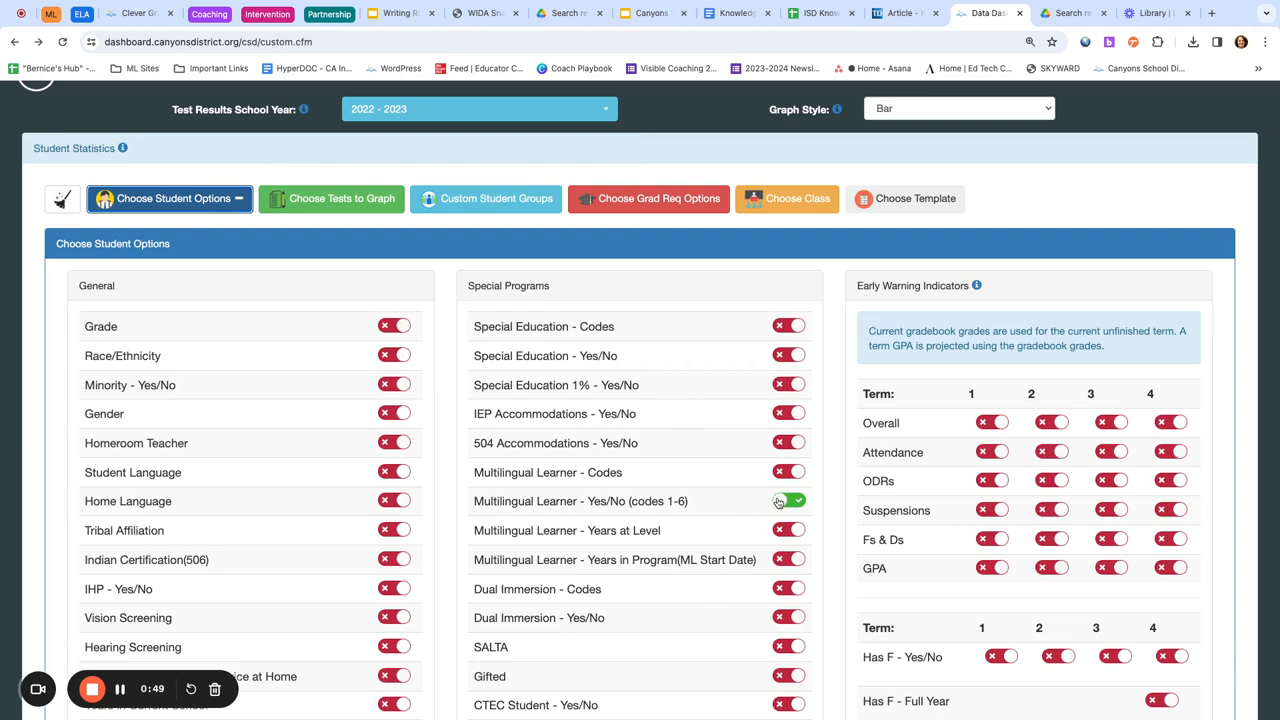
click(788, 500)
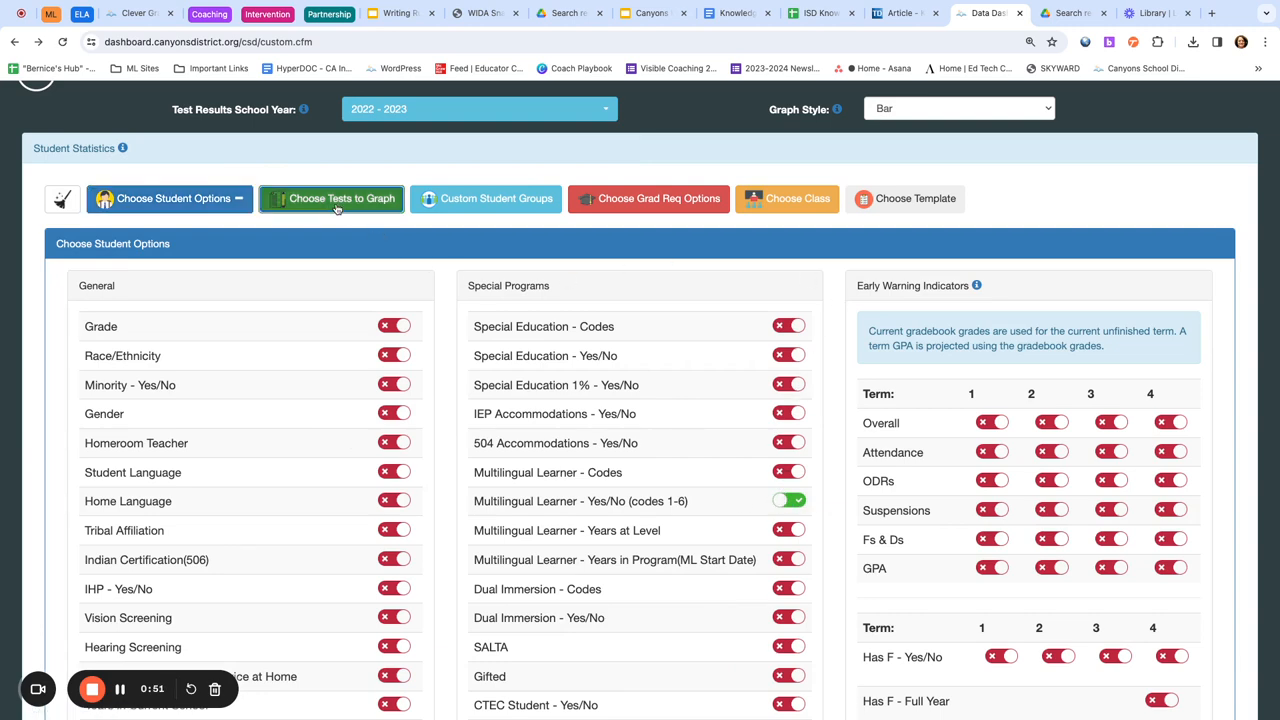
Review the WIDA test graph choices: Composite, Listening, Reading, Speaking and Writing counts on.
click(332, 198)
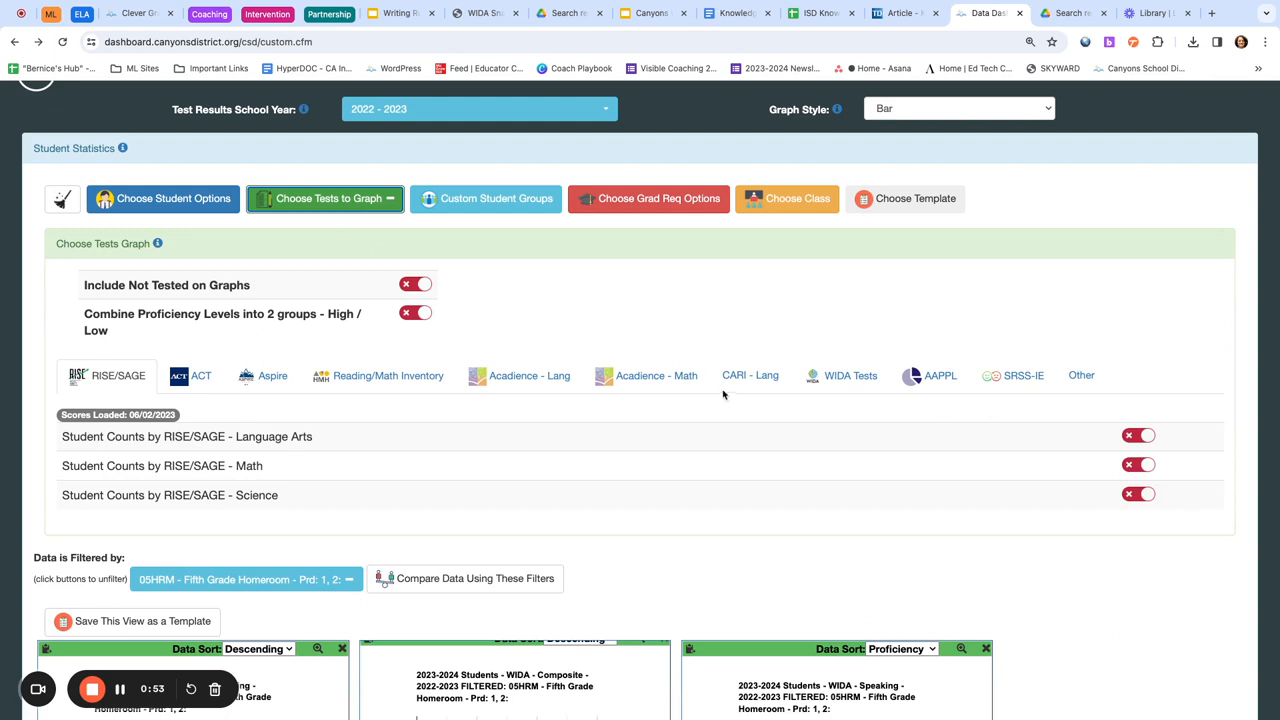
click(850, 376)
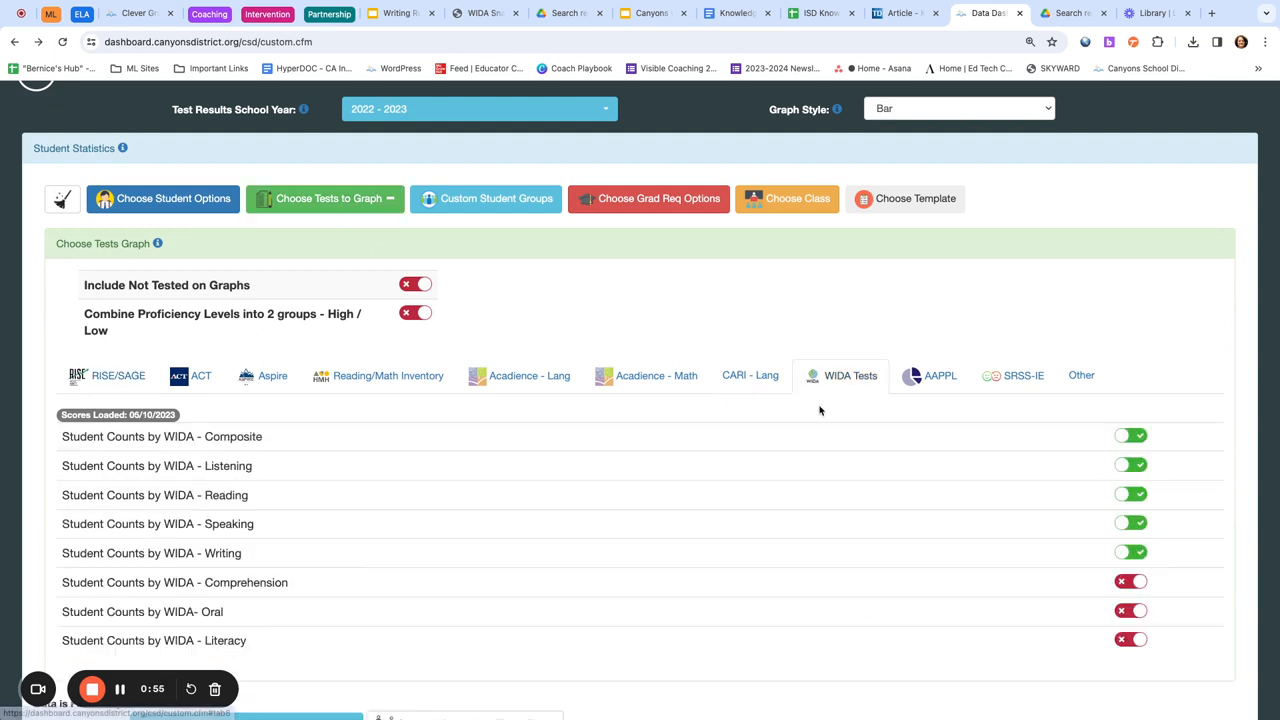
mouse_move(1050, 440)
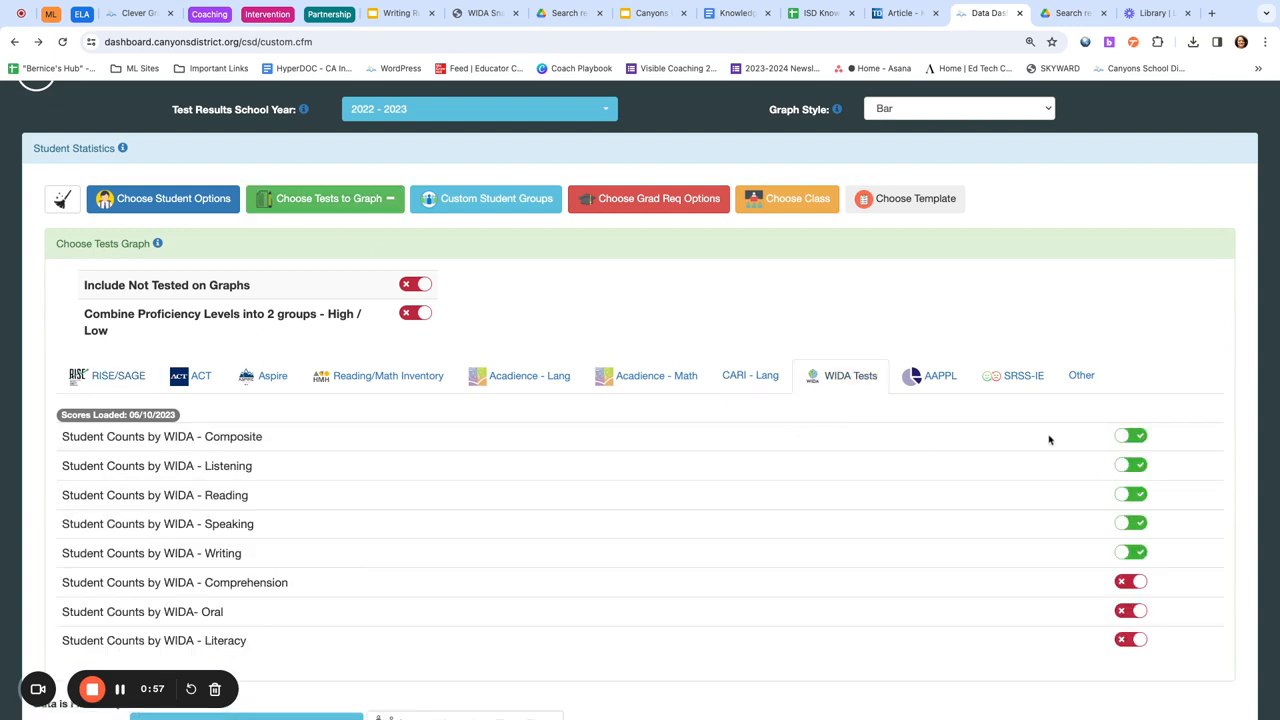
mouse_move(1050, 466)
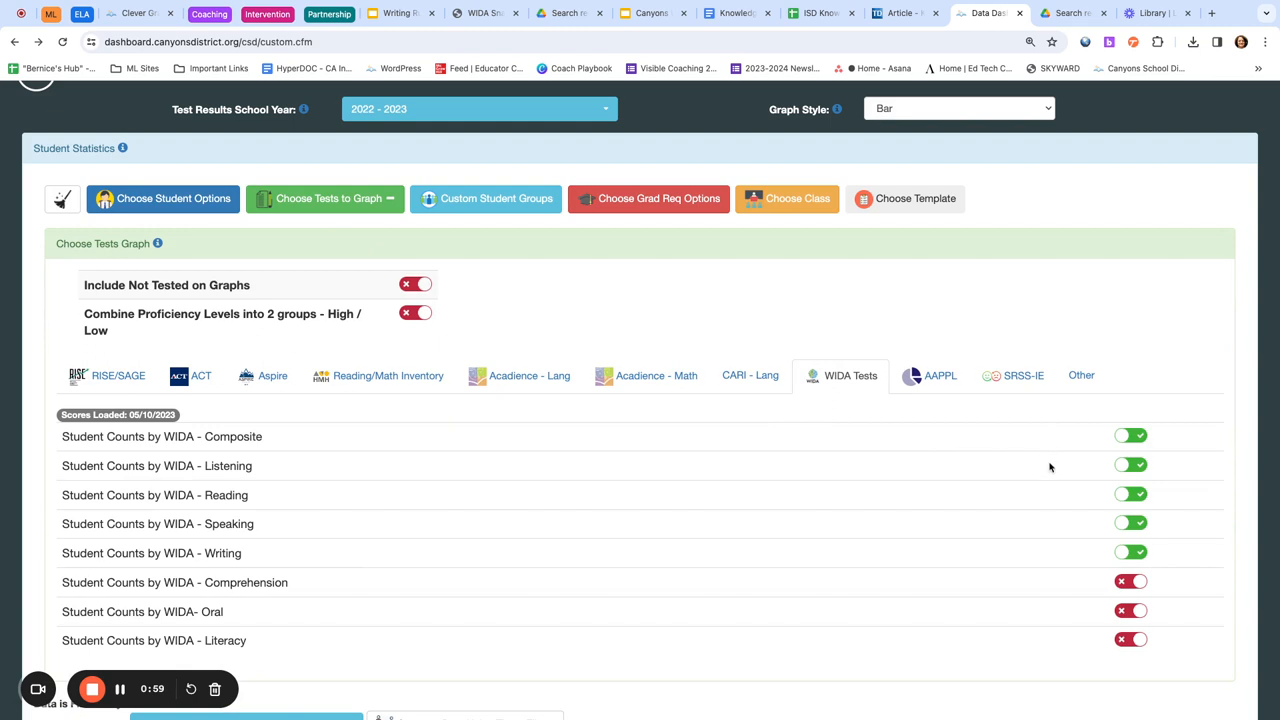
mouse_move(1044, 504)
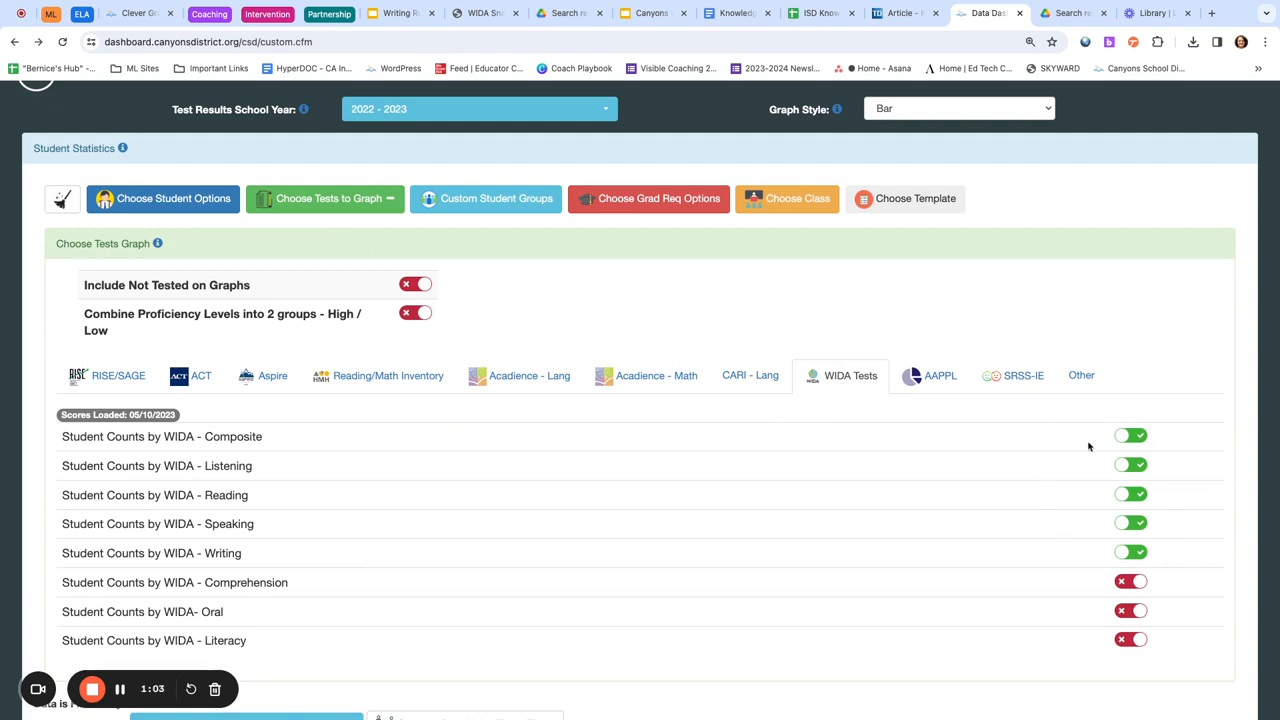
mouse_move(628, 542)
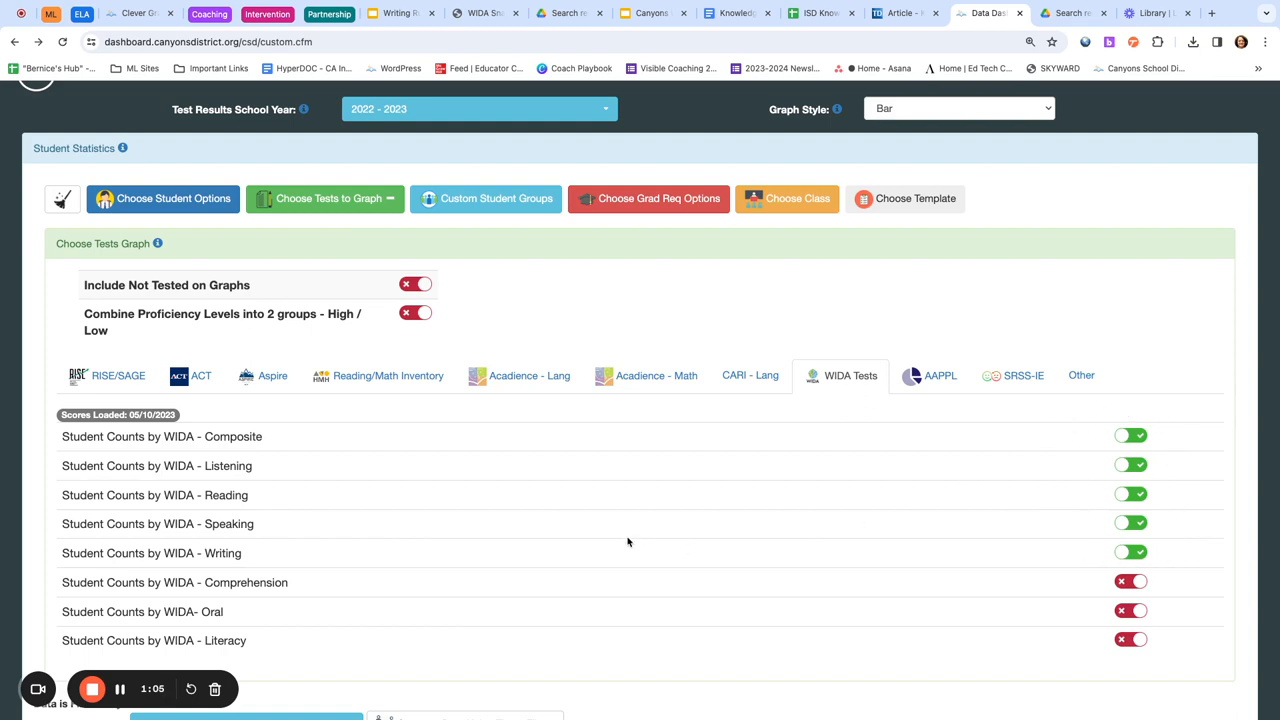
mouse_move(476, 472)
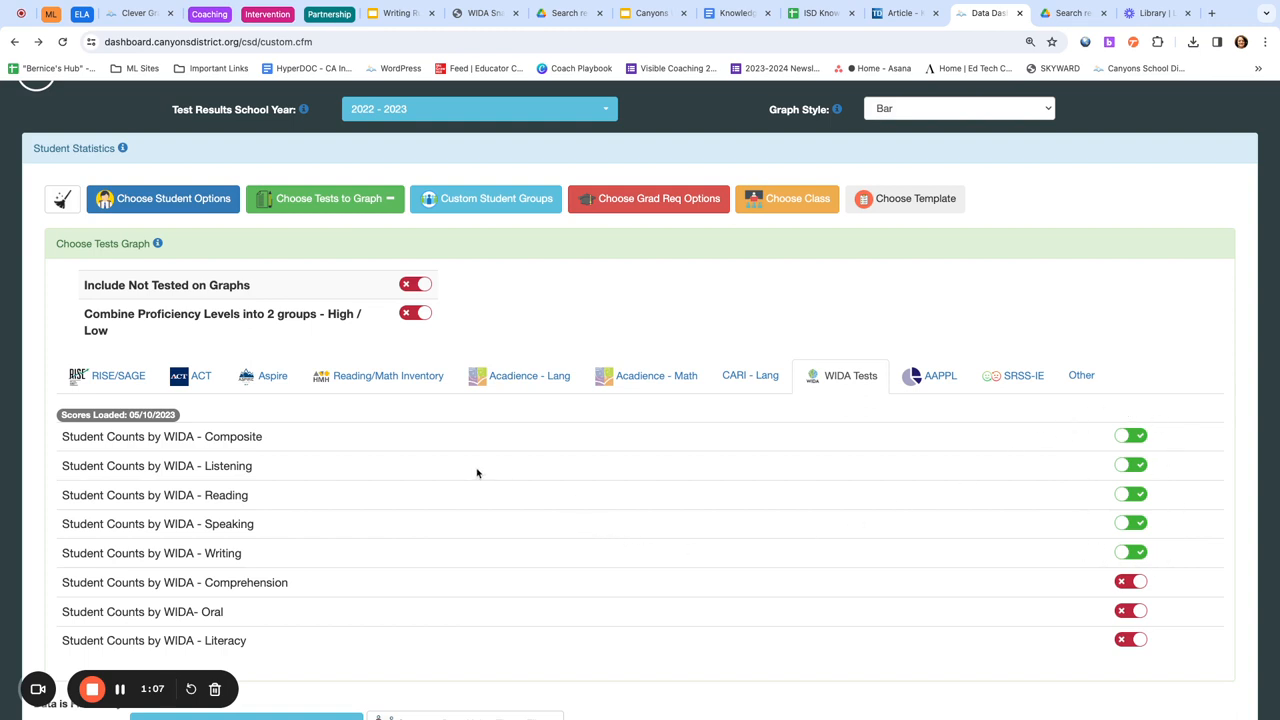
mouse_move(436, 436)
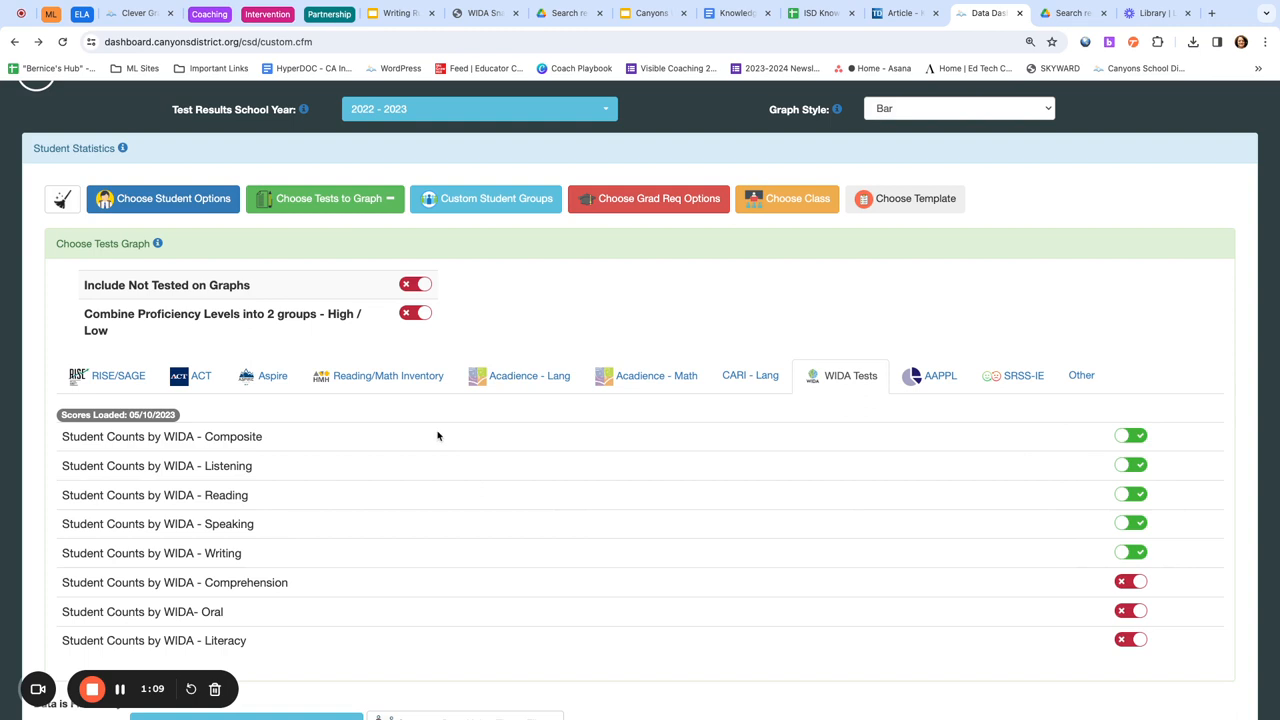
mouse_move(382, 422)
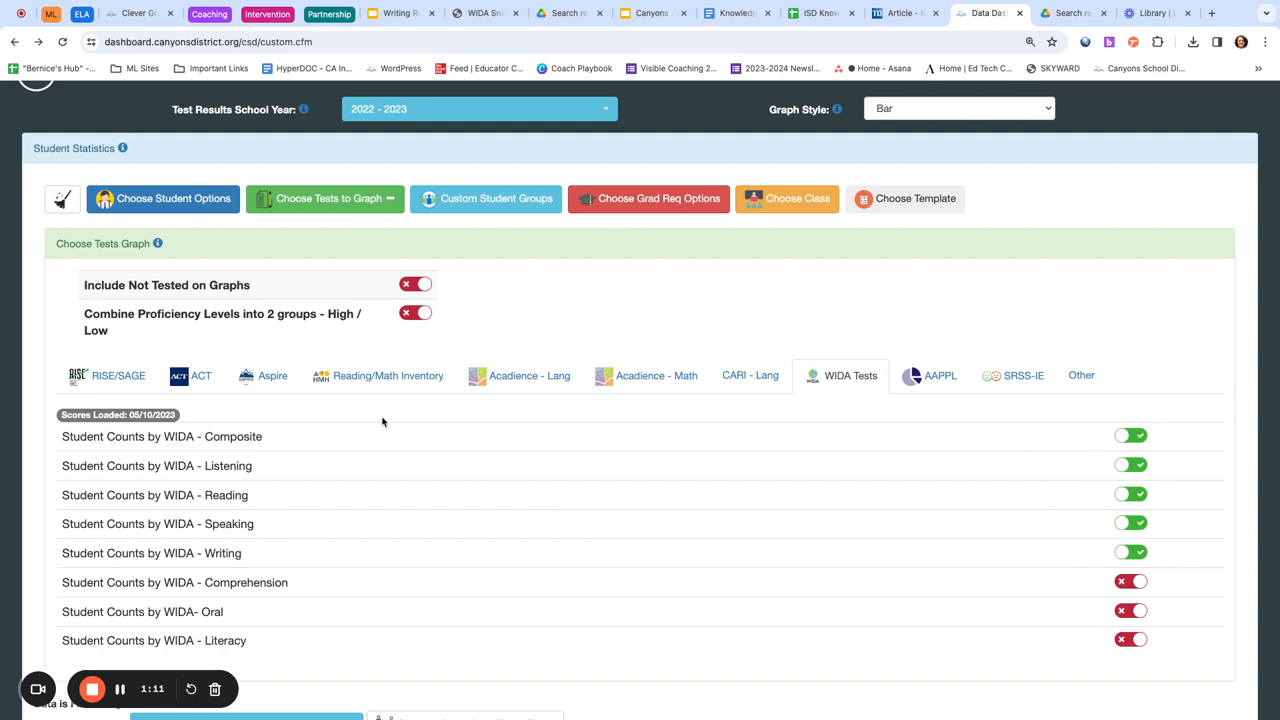
mouse_move(354, 332)
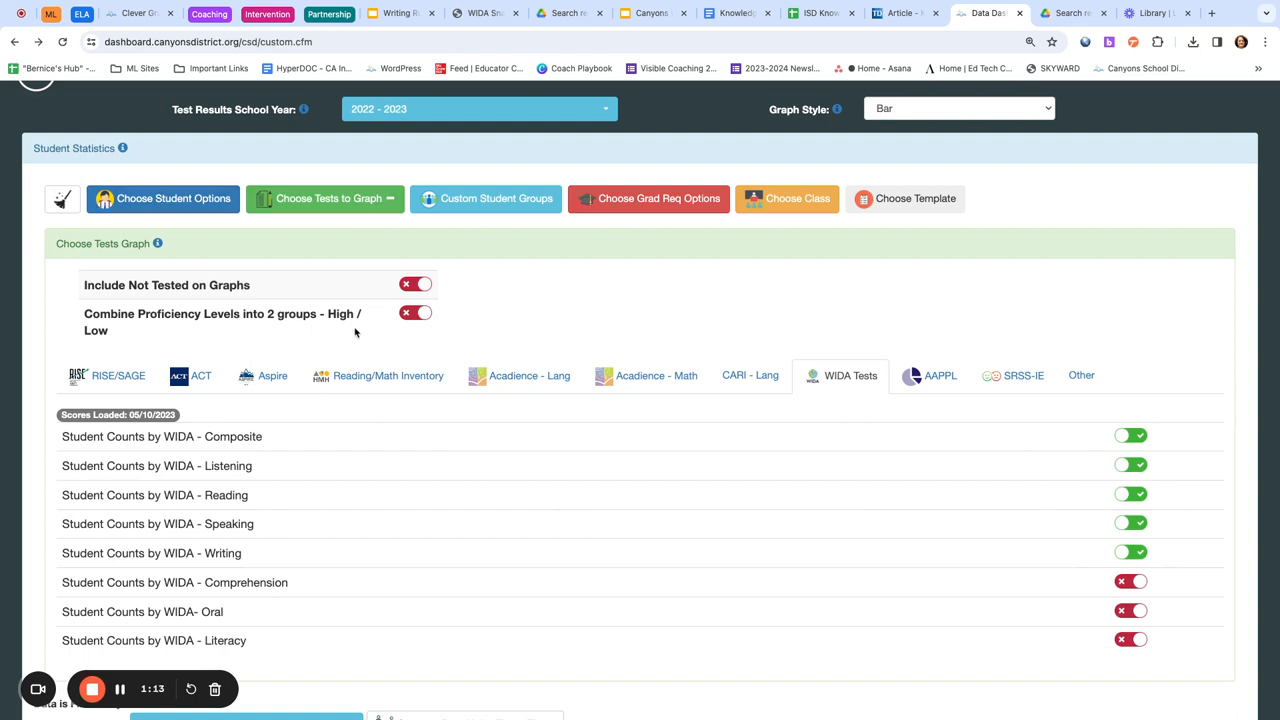
Scroll to the WIDA bar charts filtered to Multilingual Learner: Yes, showing 7 students.
scroll(down, 3)
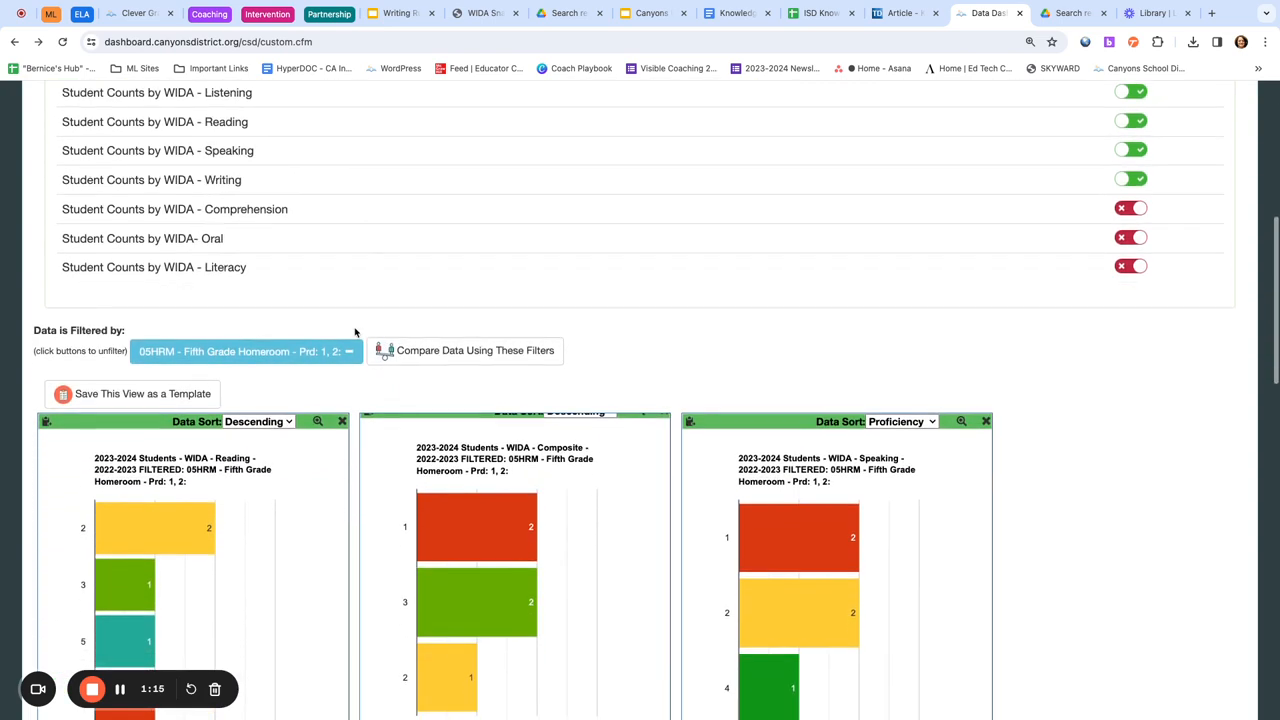
scroll(down, 3)
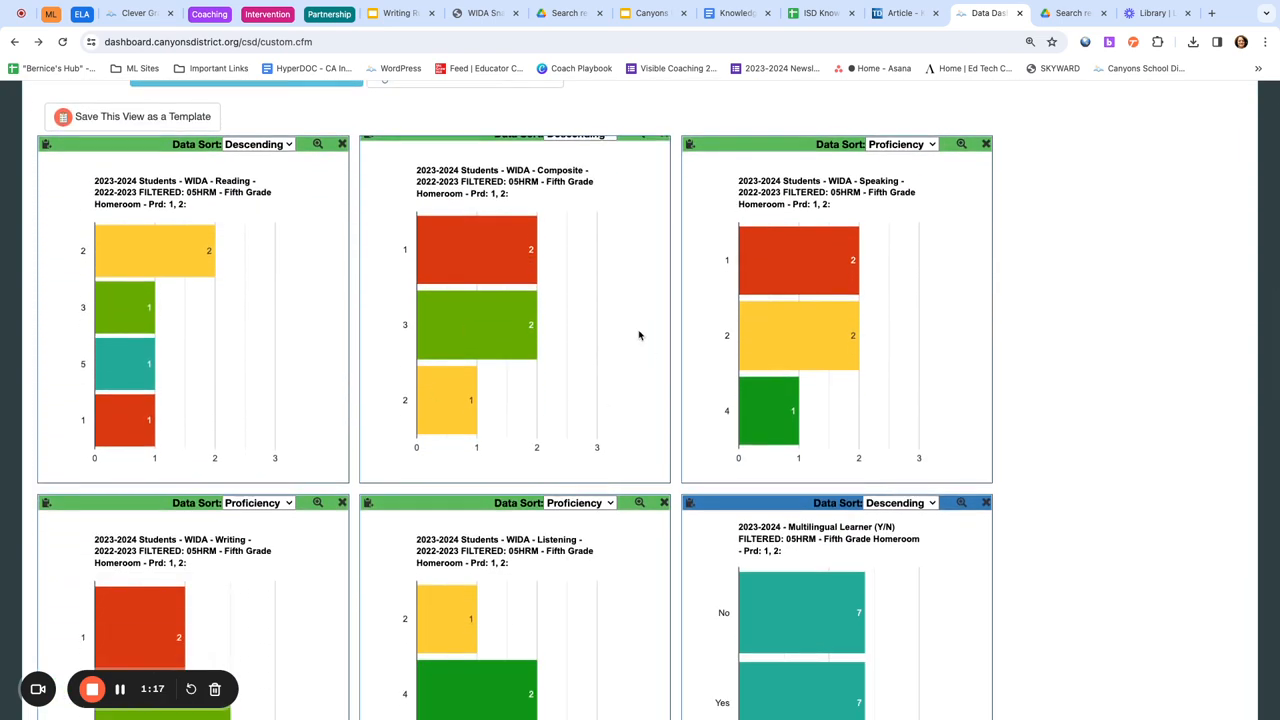
mouse_move(908, 558)
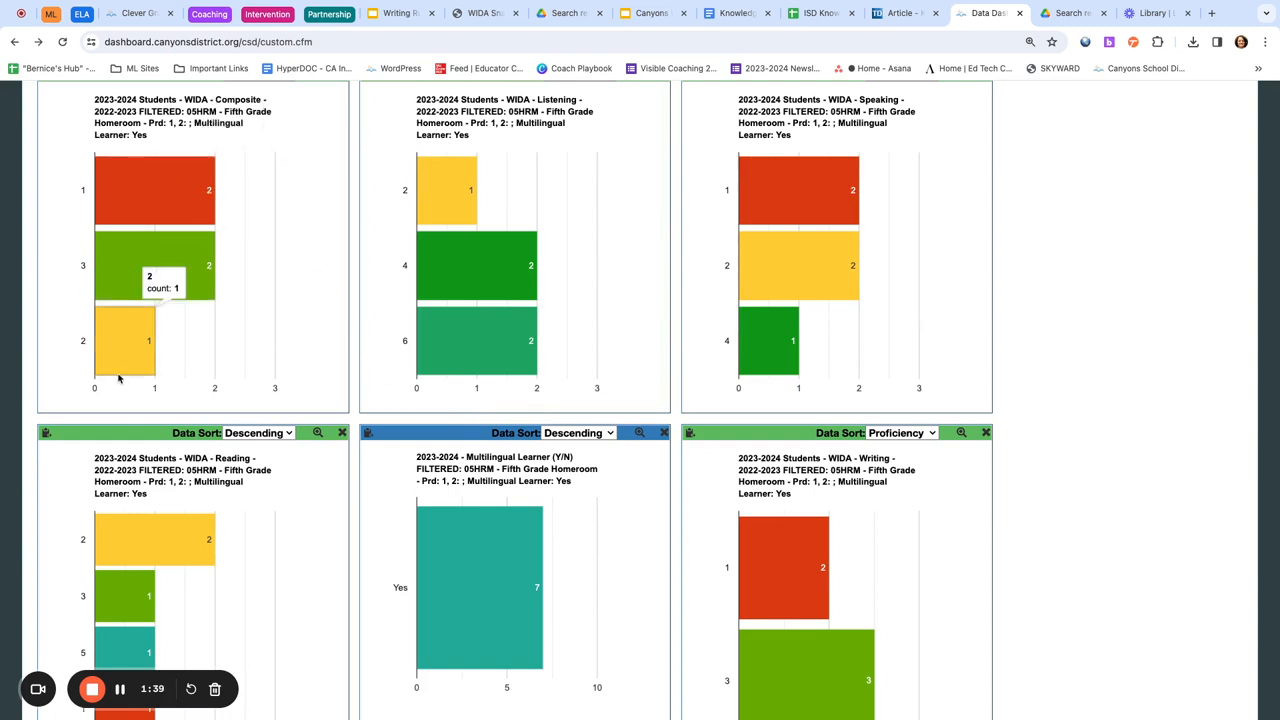
mouse_move(532, 352)
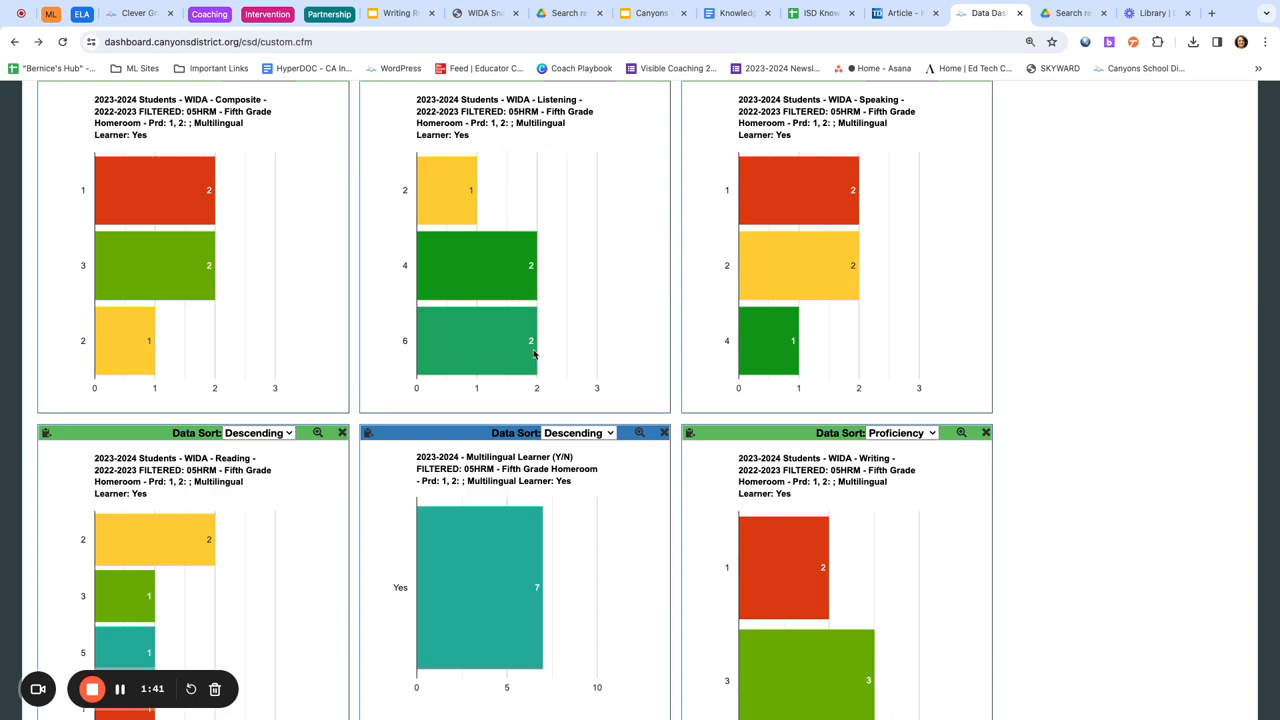
mouse_move(1008, 326)
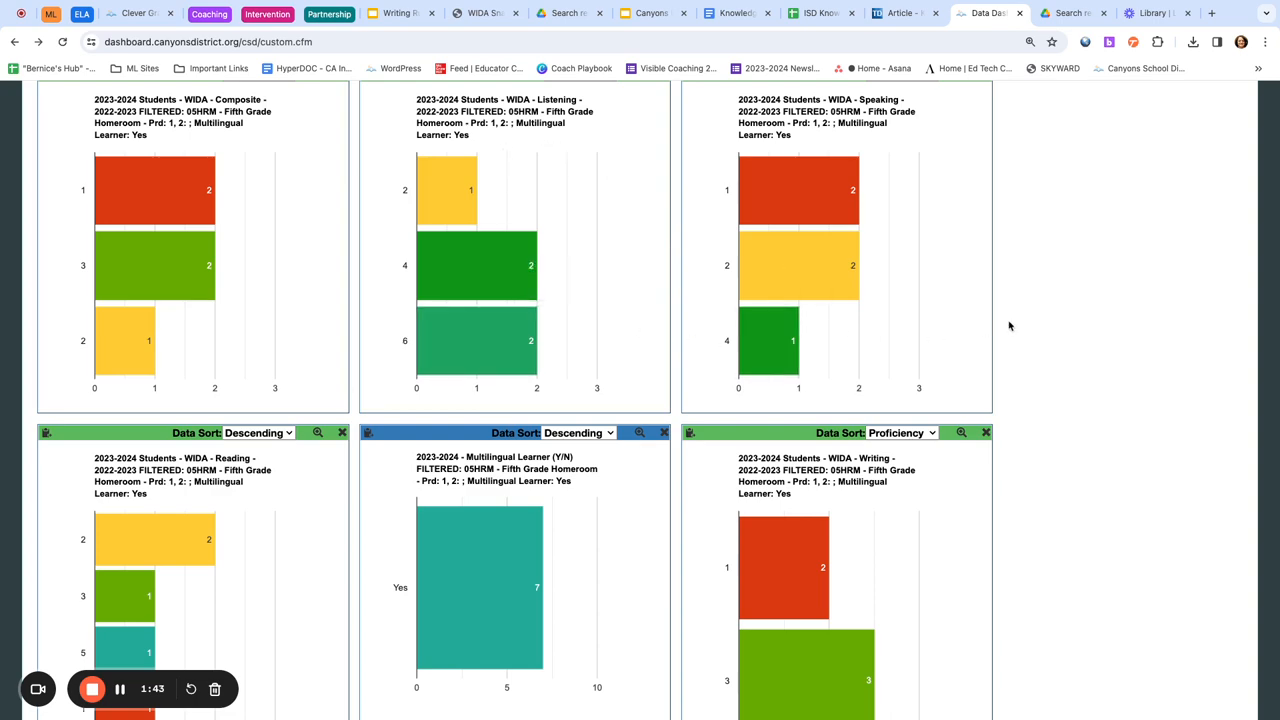
scroll(down, 3)
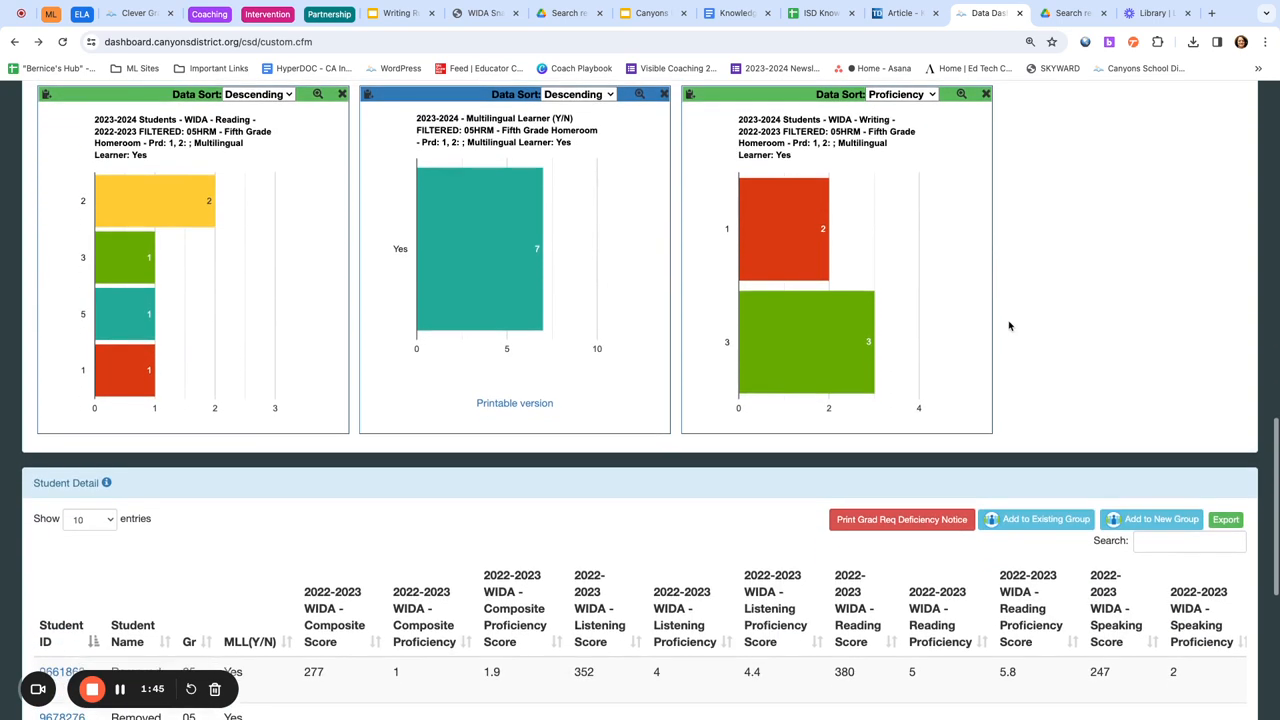
scroll(down, 3)
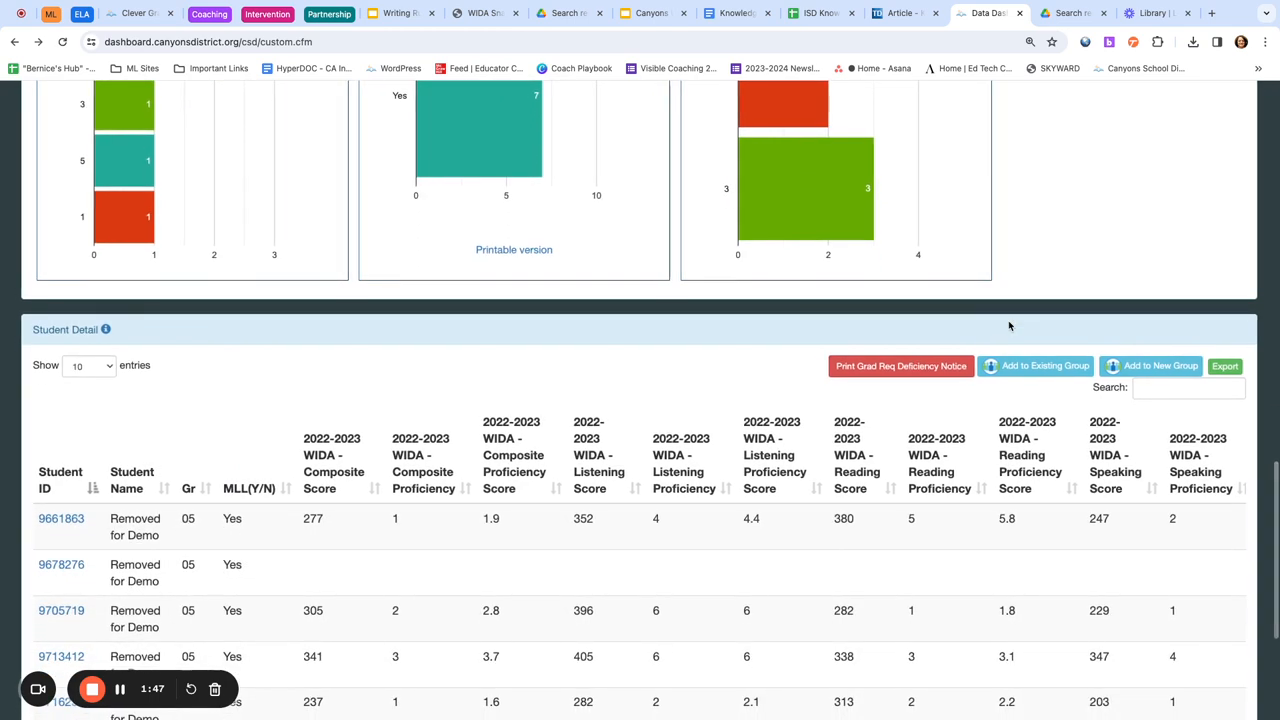
mouse_move(232, 432)
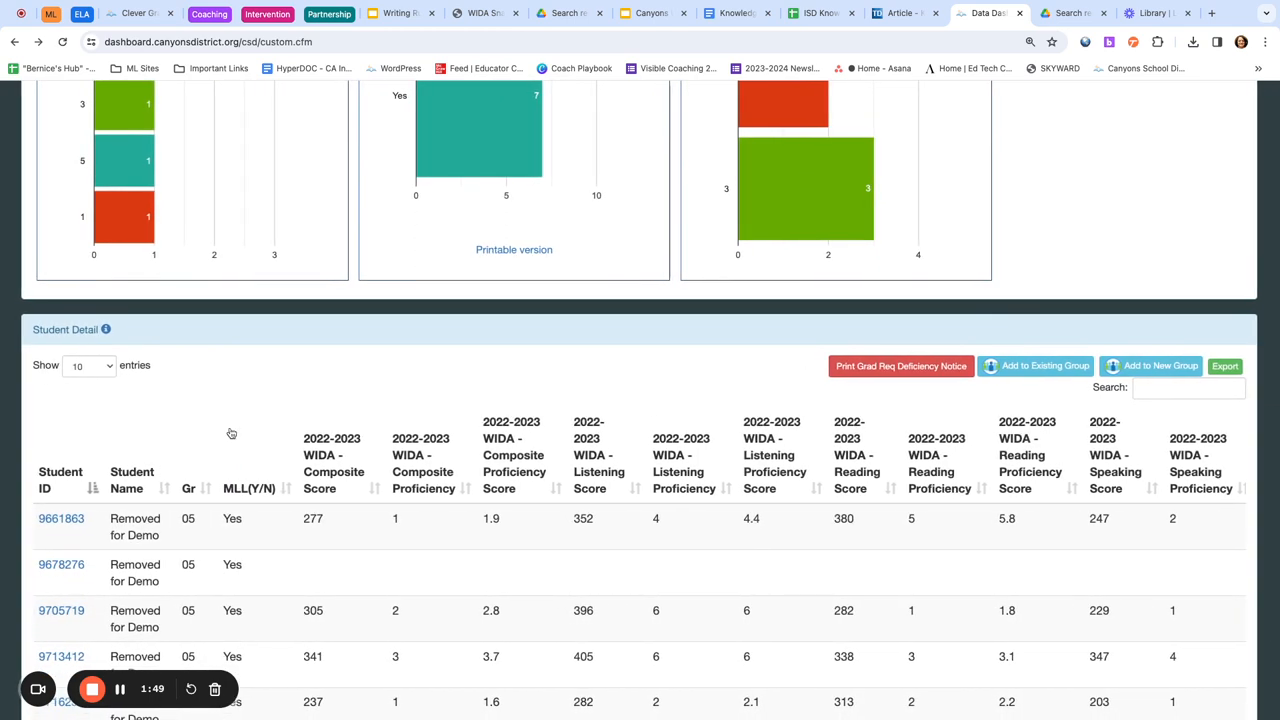
scroll(down, 3)
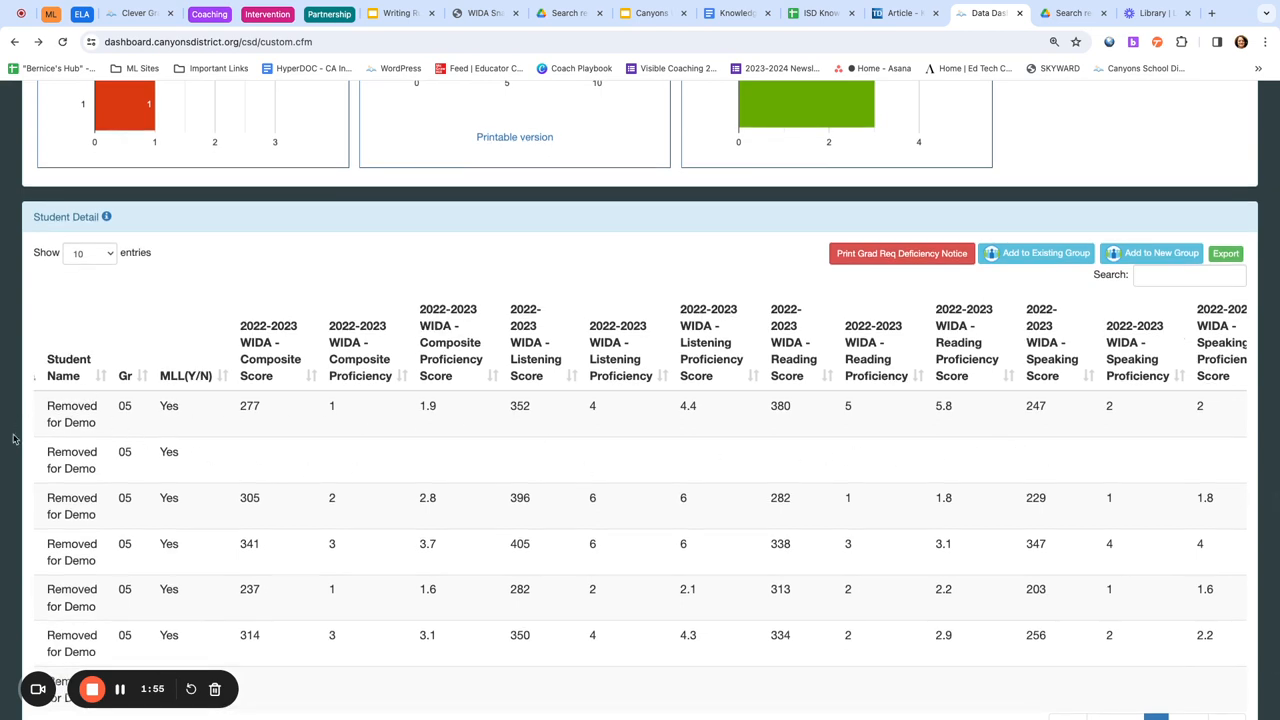
mouse_move(28, 552)
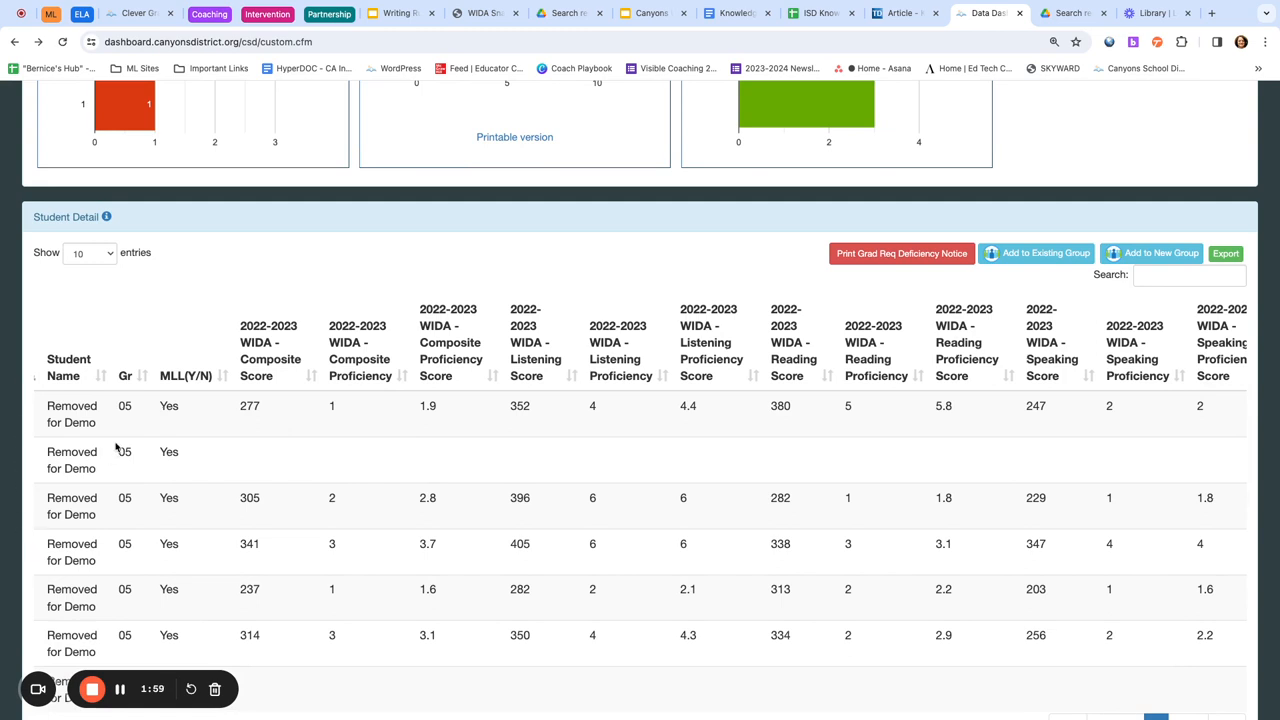
mouse_move(440, 452)
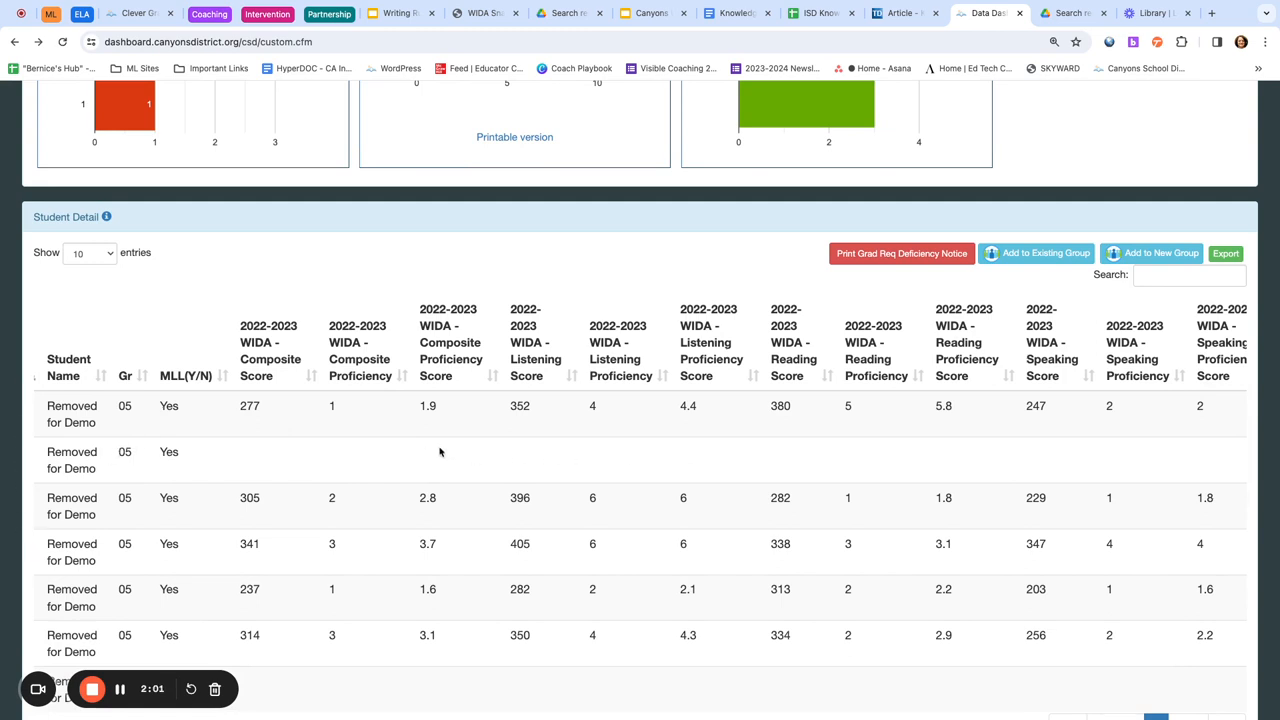
mouse_move(456, 688)
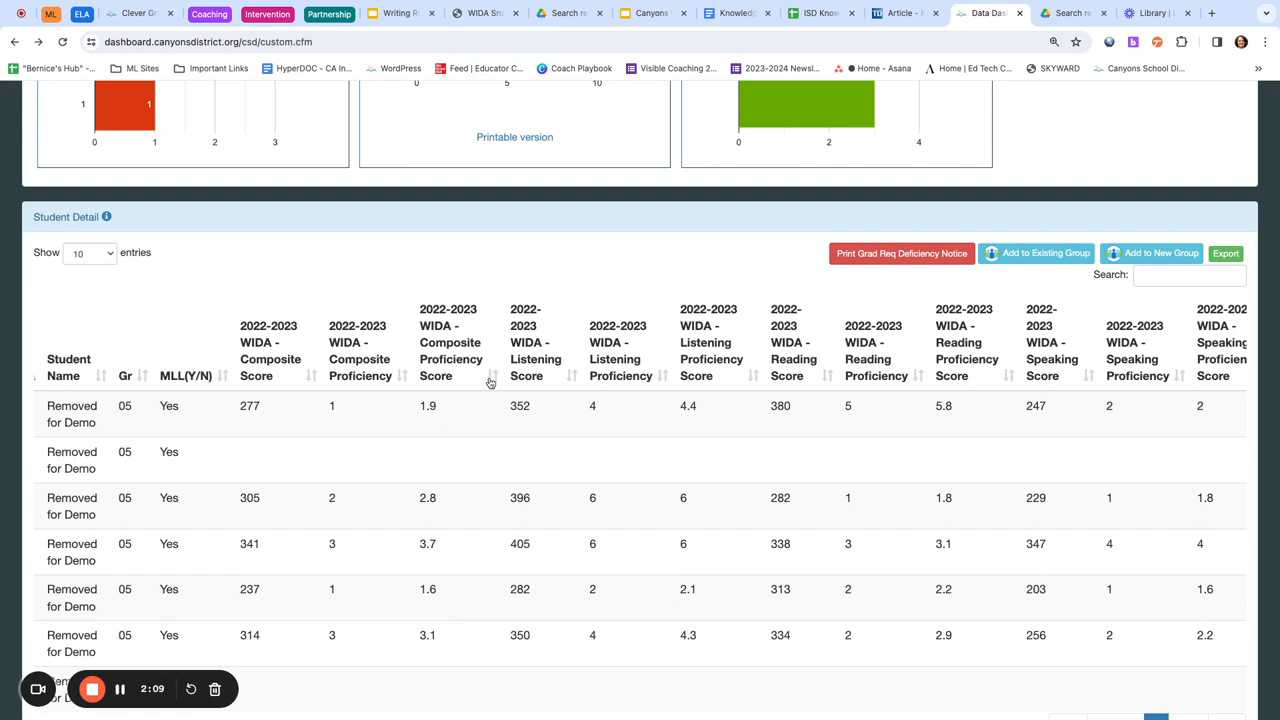
mouse_move(710, 414)
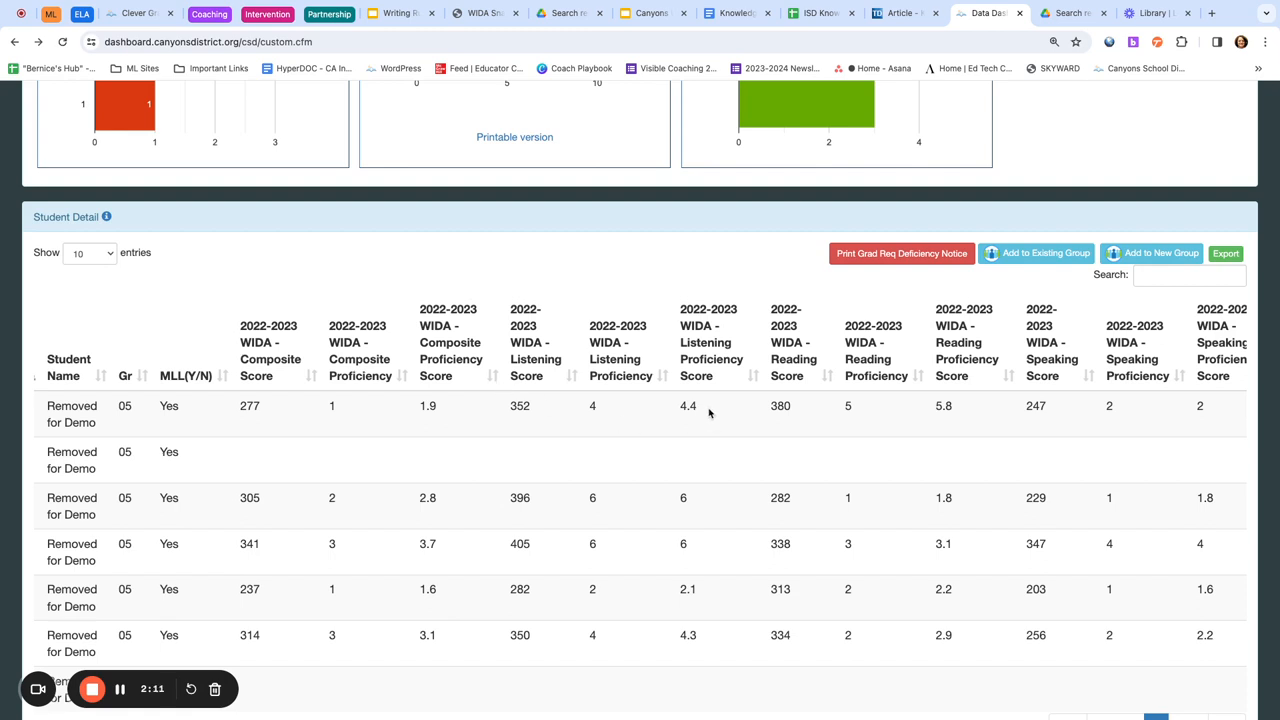
mouse_move(696, 520)
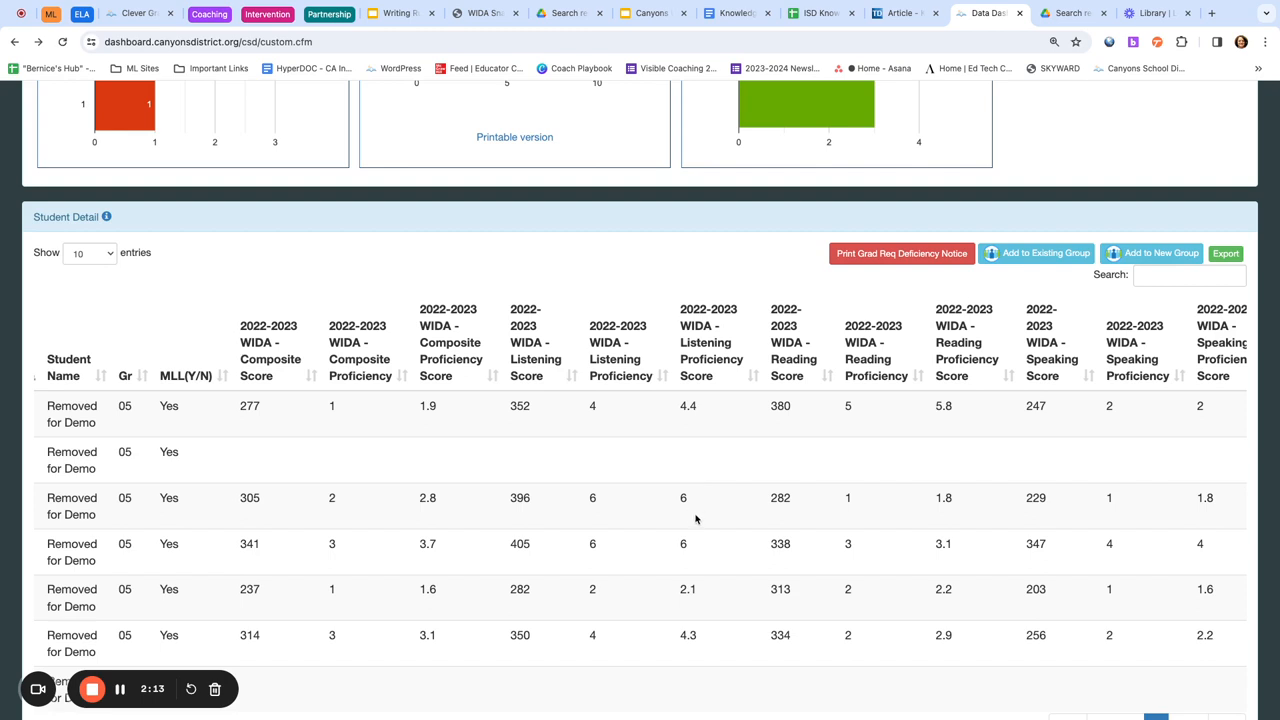
mouse_move(424, 516)
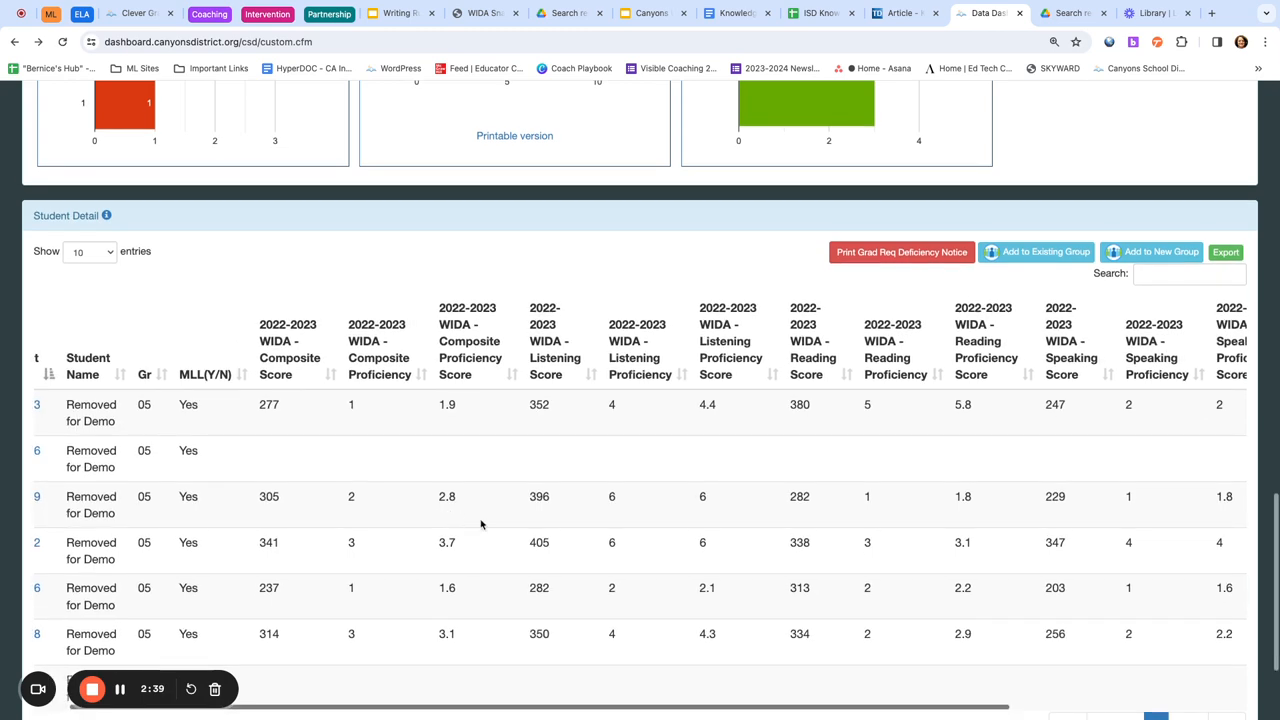
mouse_move(608, 520)
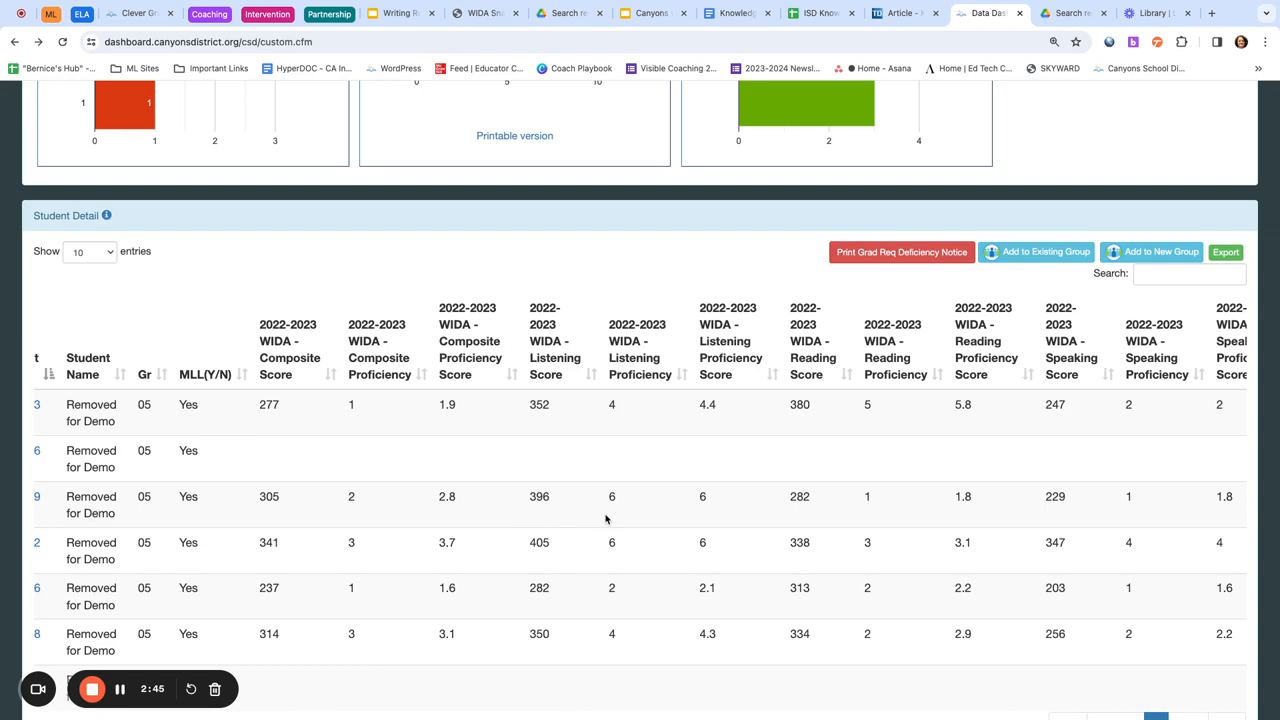
mouse_move(966, 518)
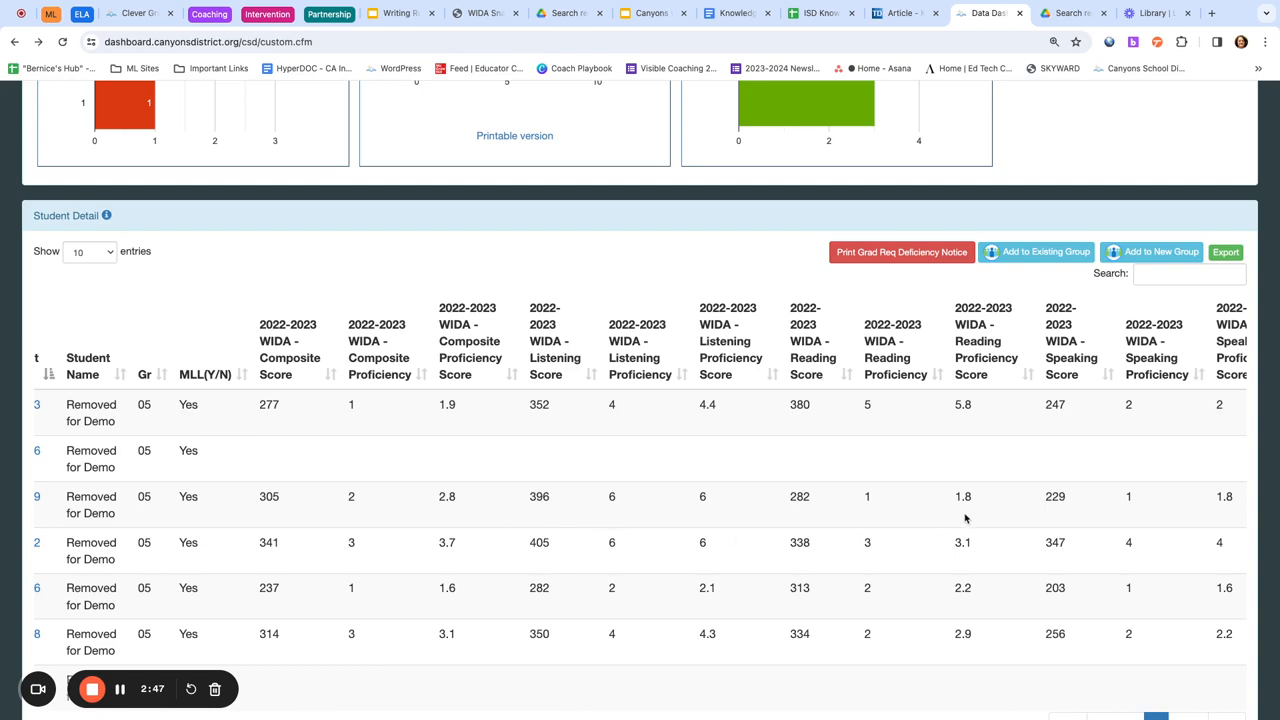
scroll(right, 3)
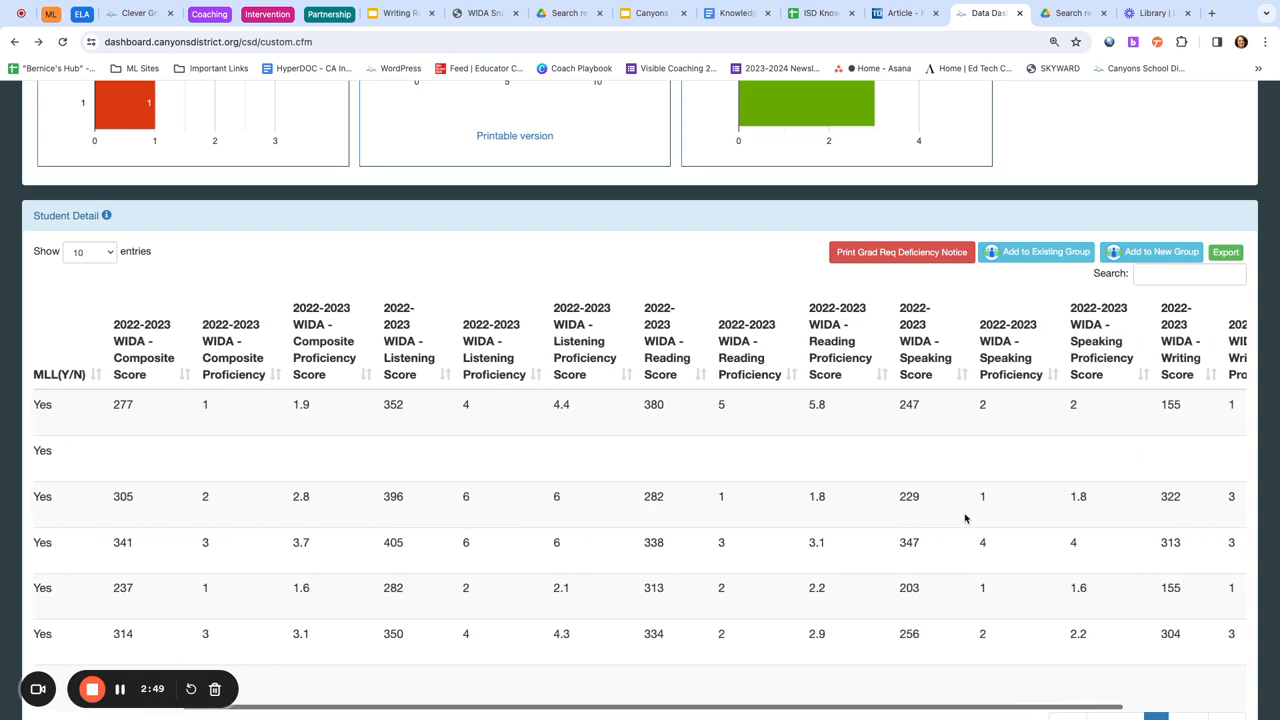
scroll(right, 3)
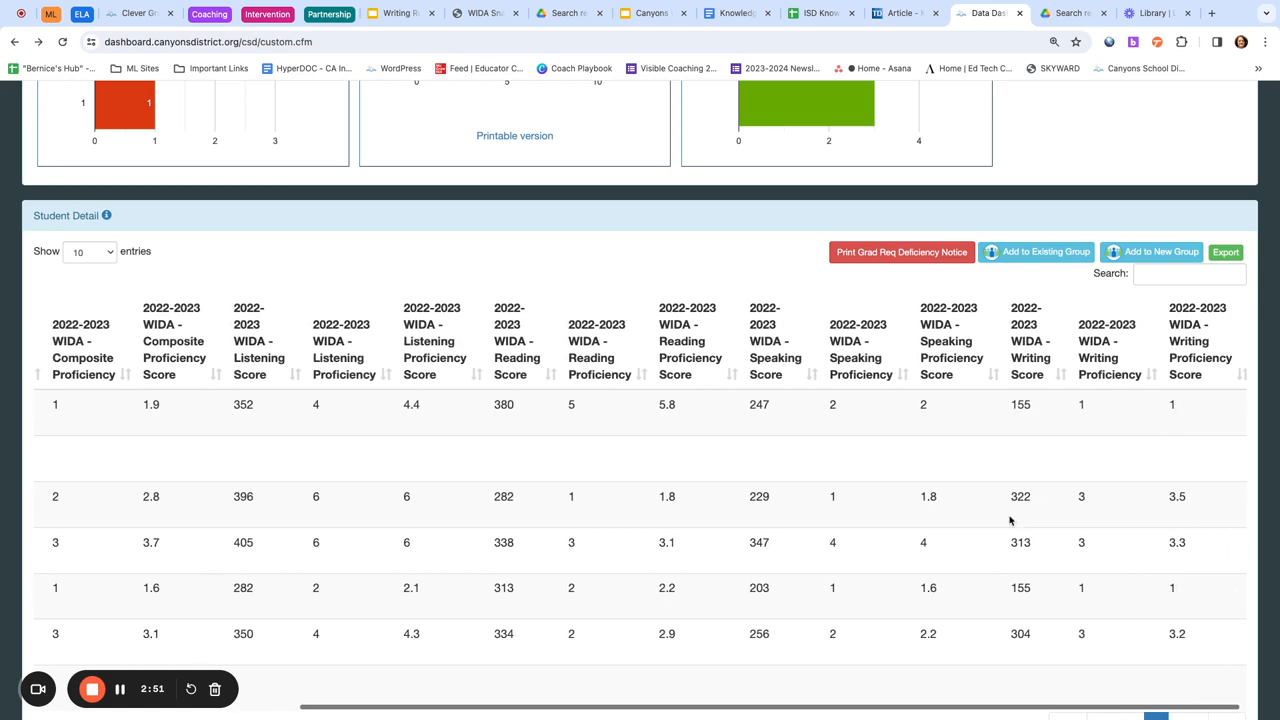
mouse_move(1186, 520)
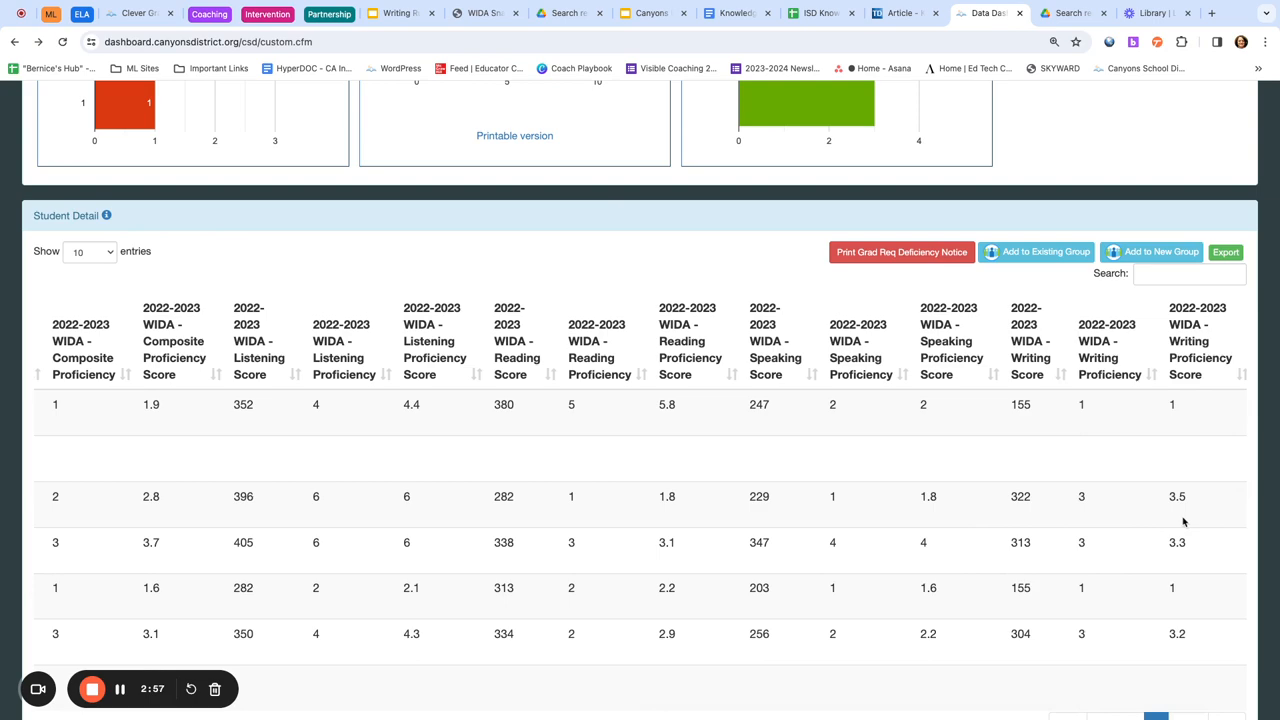
mouse_move(584, 520)
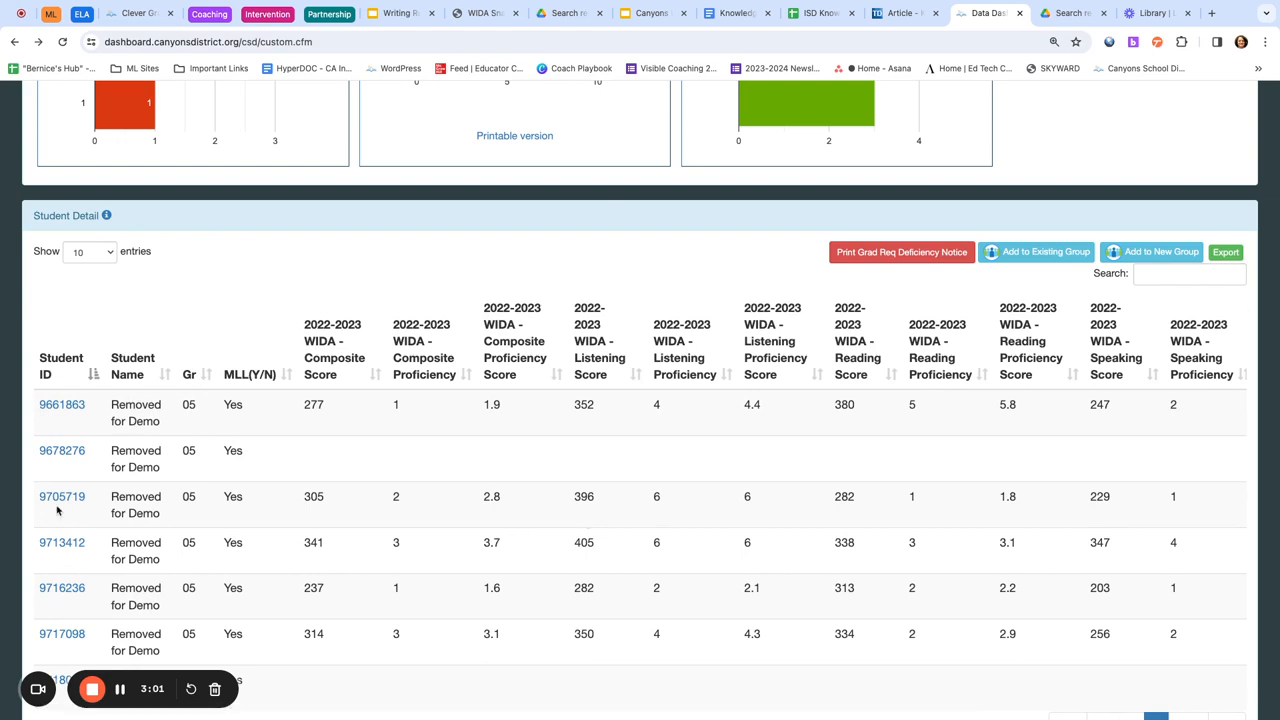
Open one student's portfolio attachments and page to items 6–10, including the 2022 WIDA Access Report.
click(62, 496)
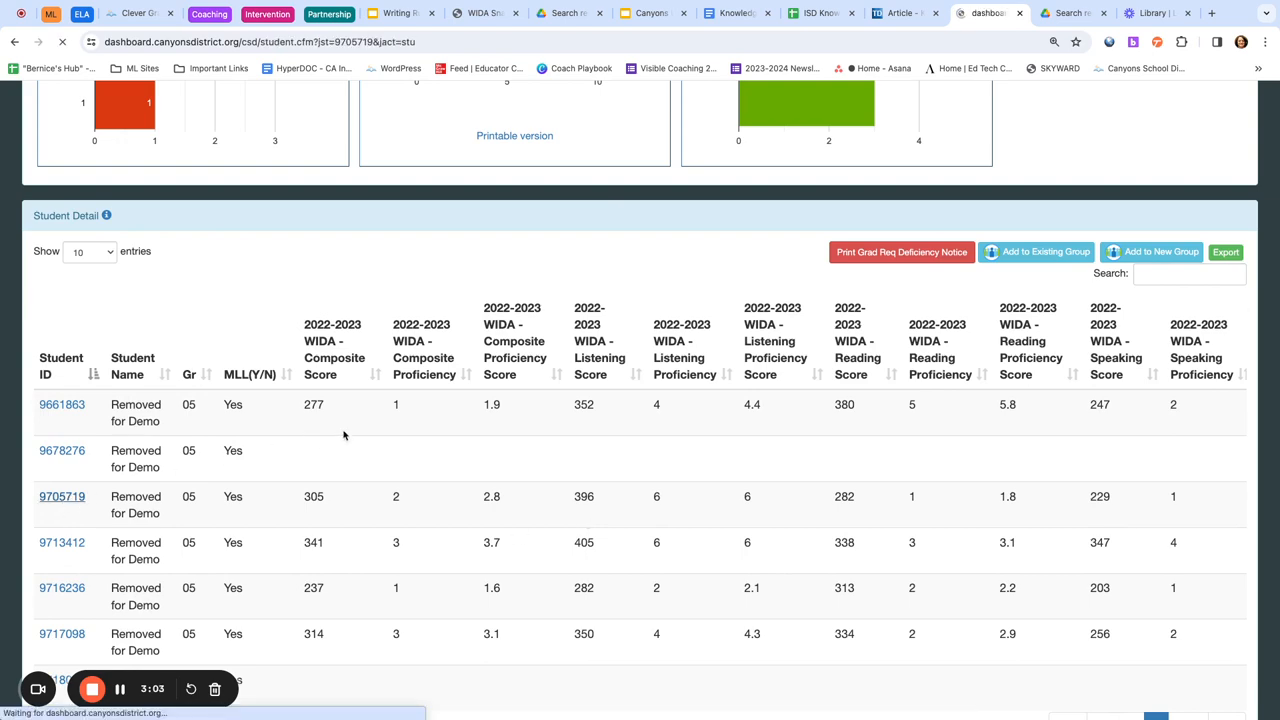
click(62, 496)
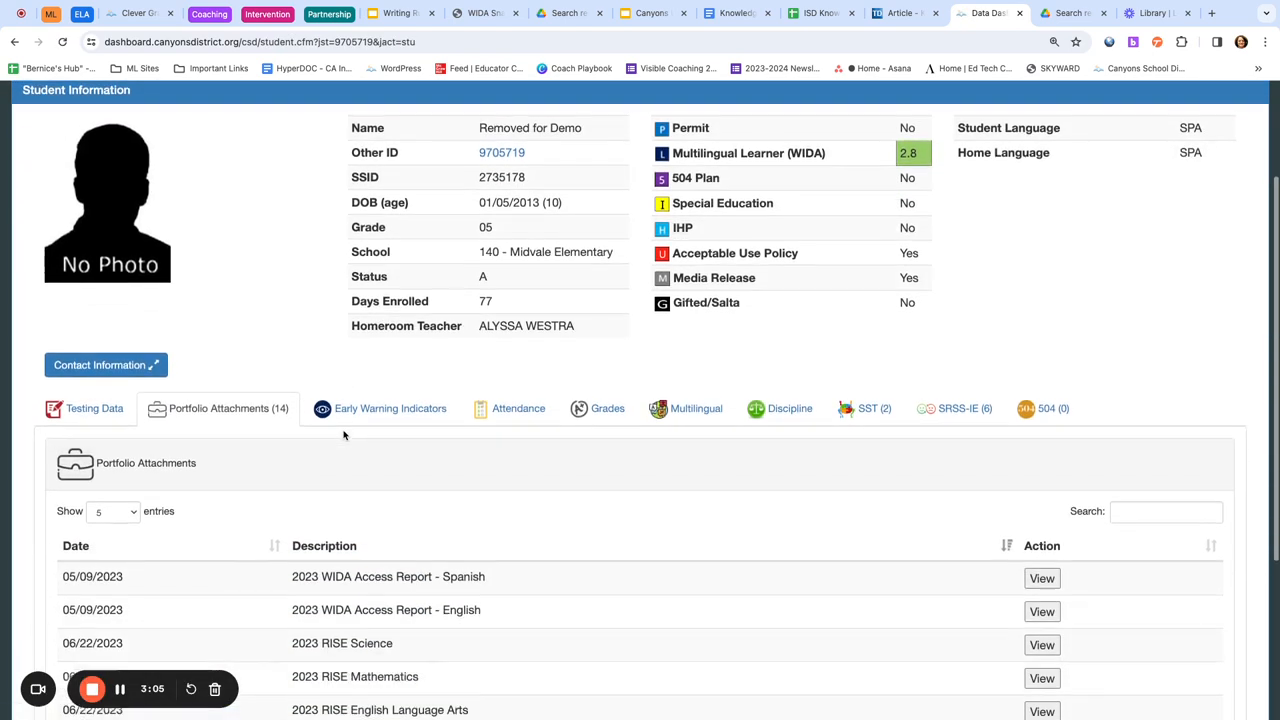
scroll(down, 3)
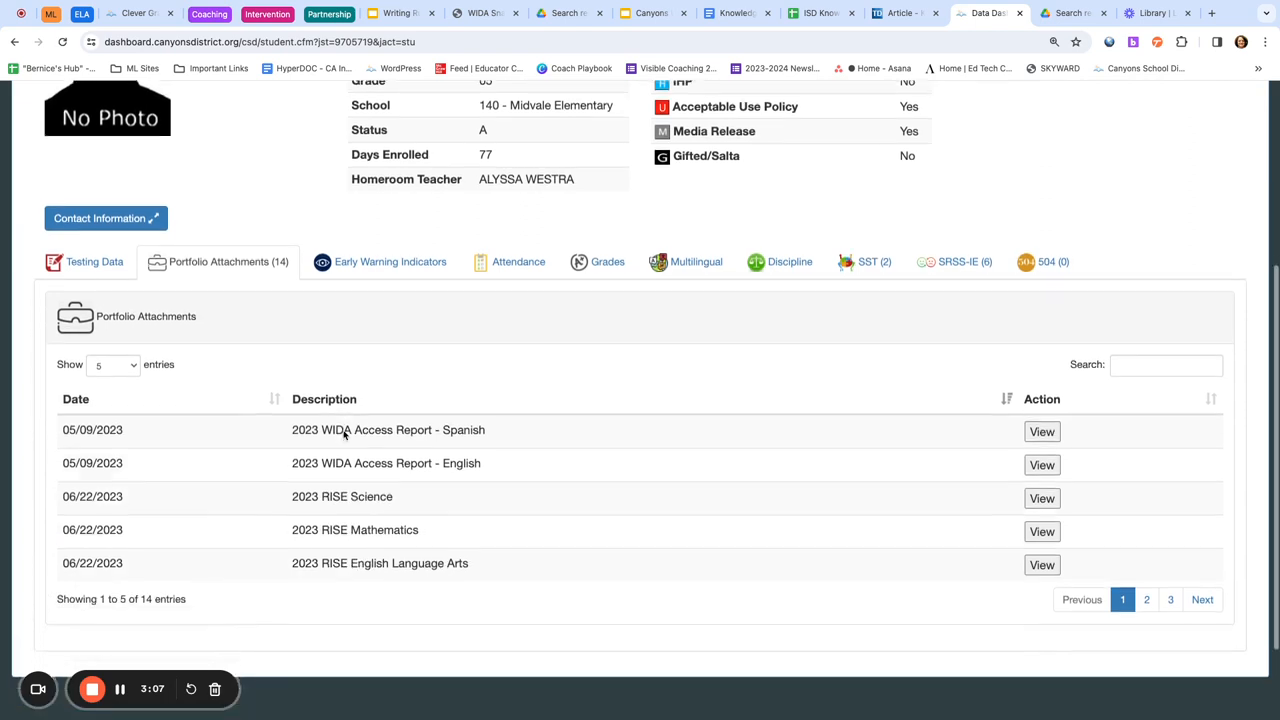
scroll(down, 3)
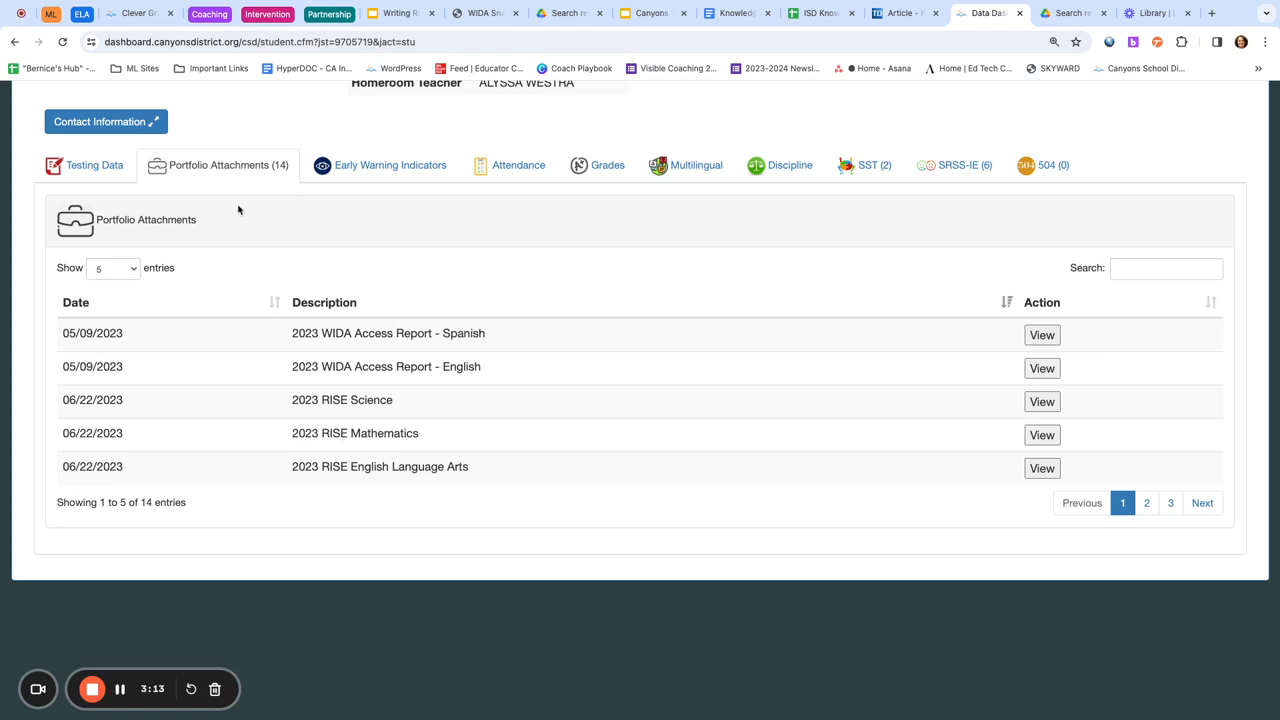
mouse_move(176, 176)
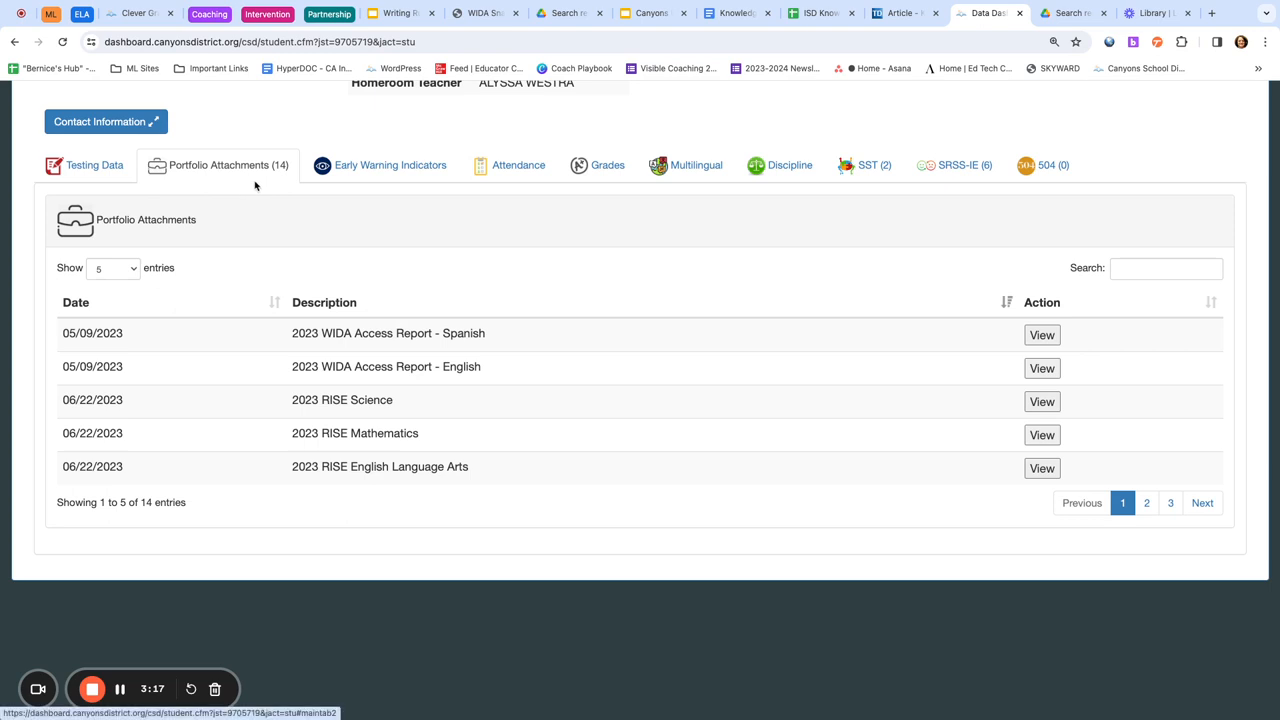
mouse_move(378, 384)
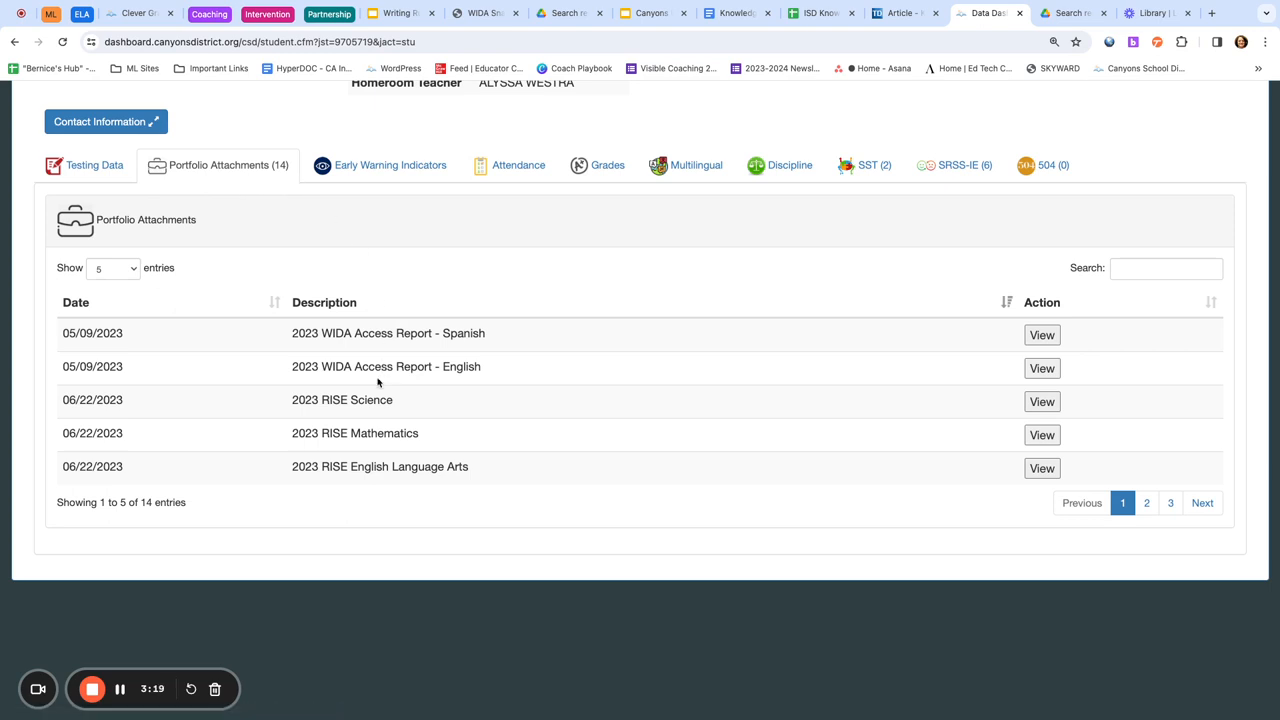
mouse_move(172, 370)
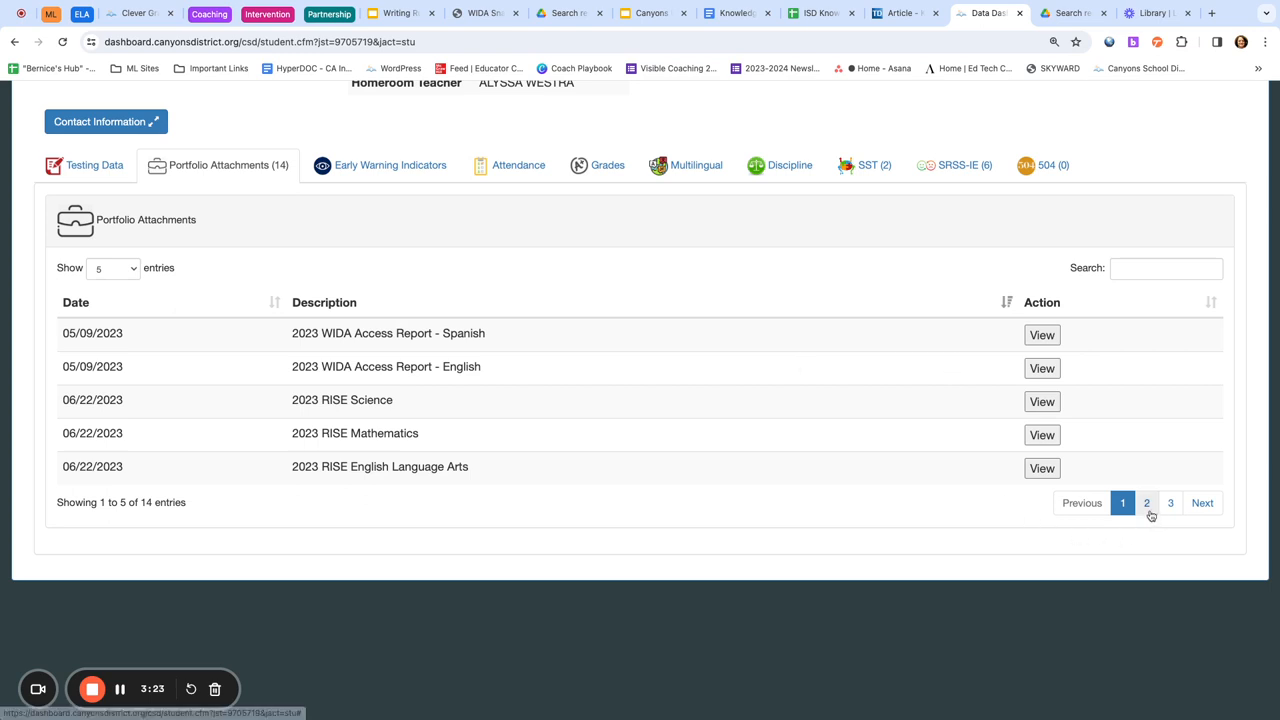
click(1146, 504)
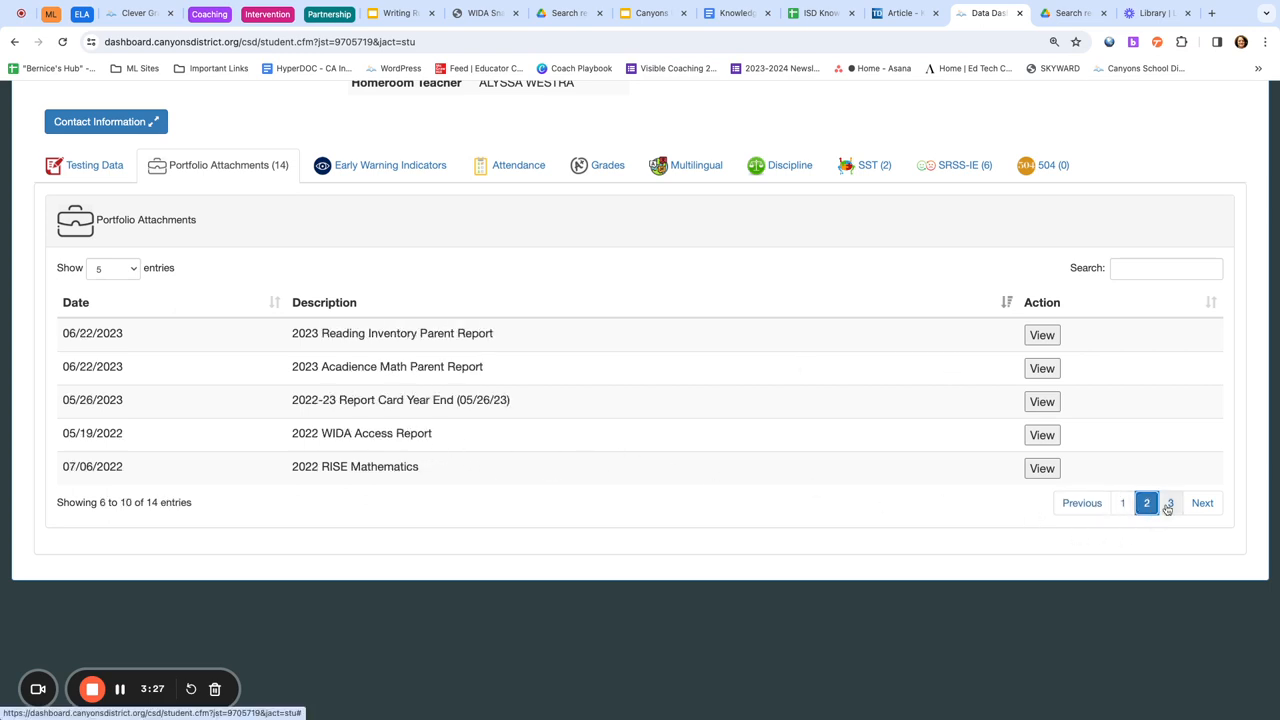
click(1168, 502)
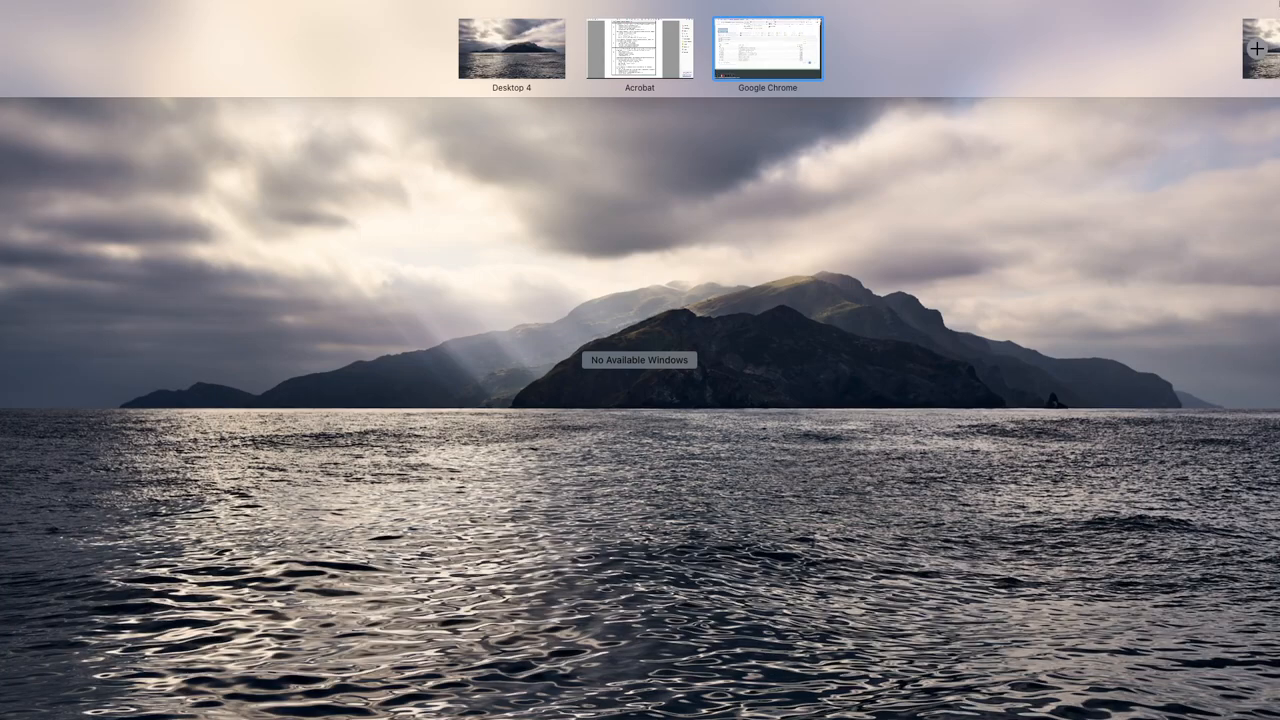
View the 2023 Individual Student Report score table in Acrobat: Listening 6.0, Speaking and Reading 1.8.
click(768, 48)
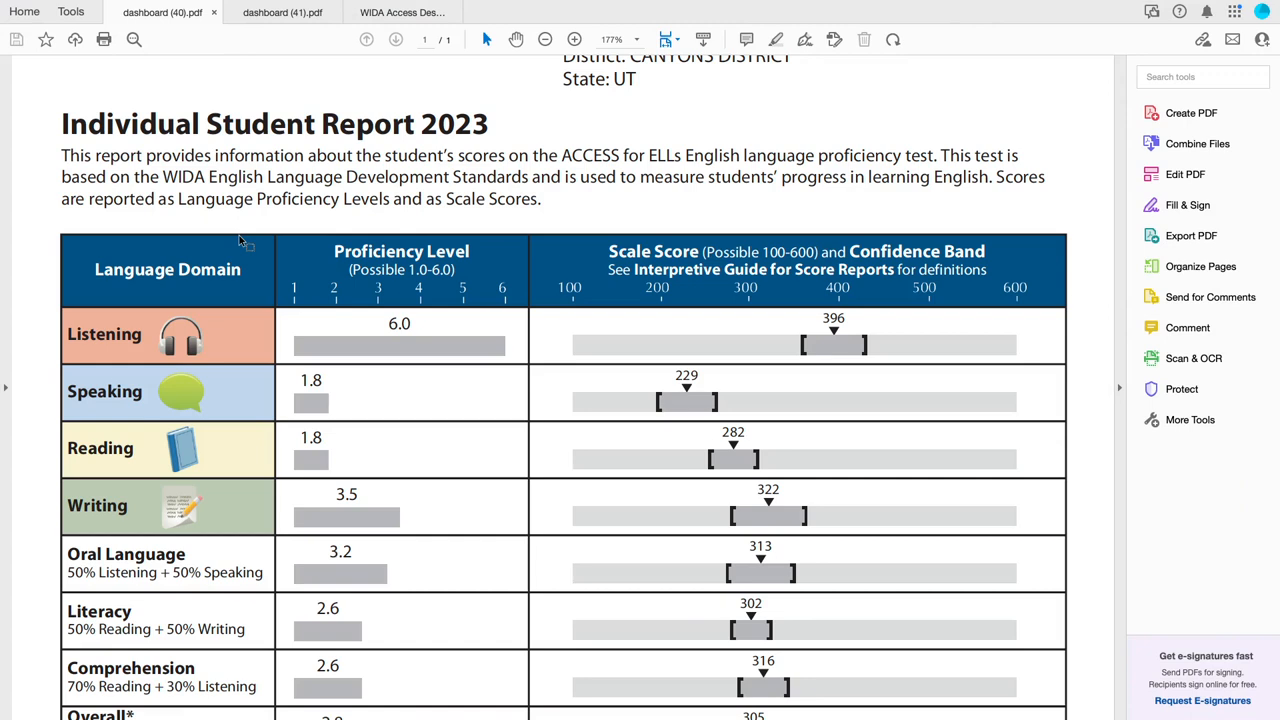
scroll(down, 3)
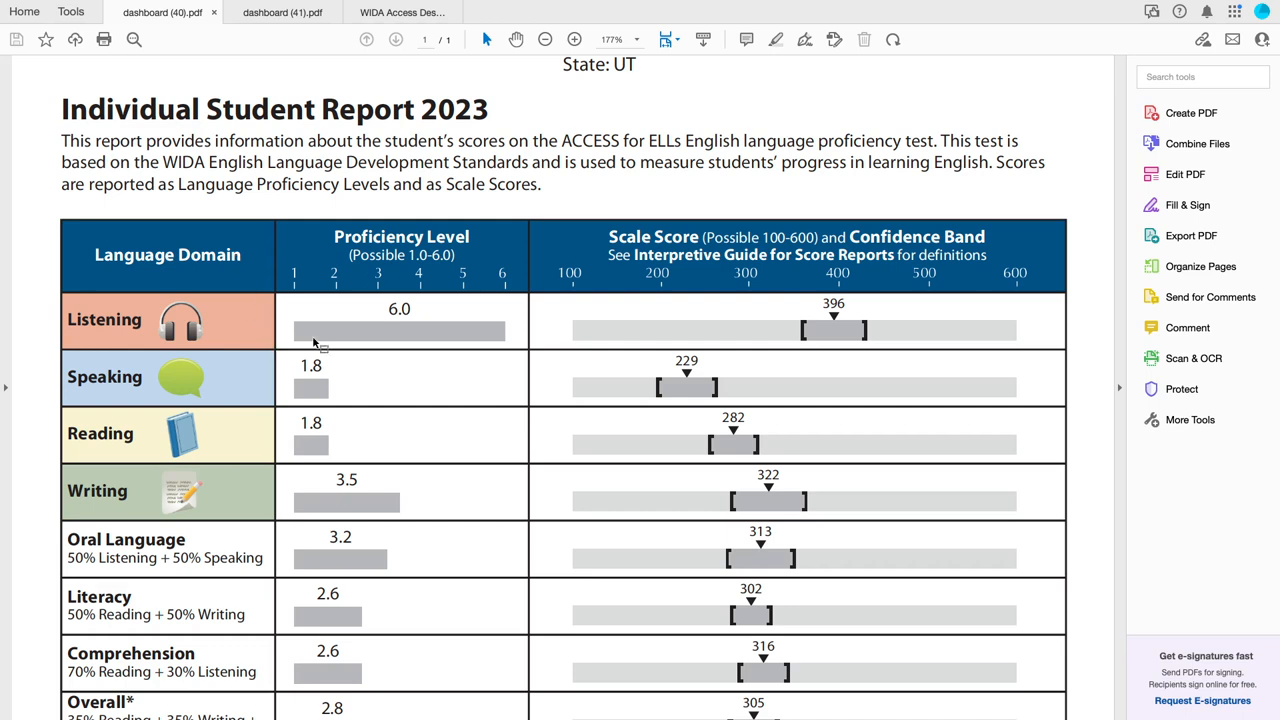
mouse_move(300, 344)
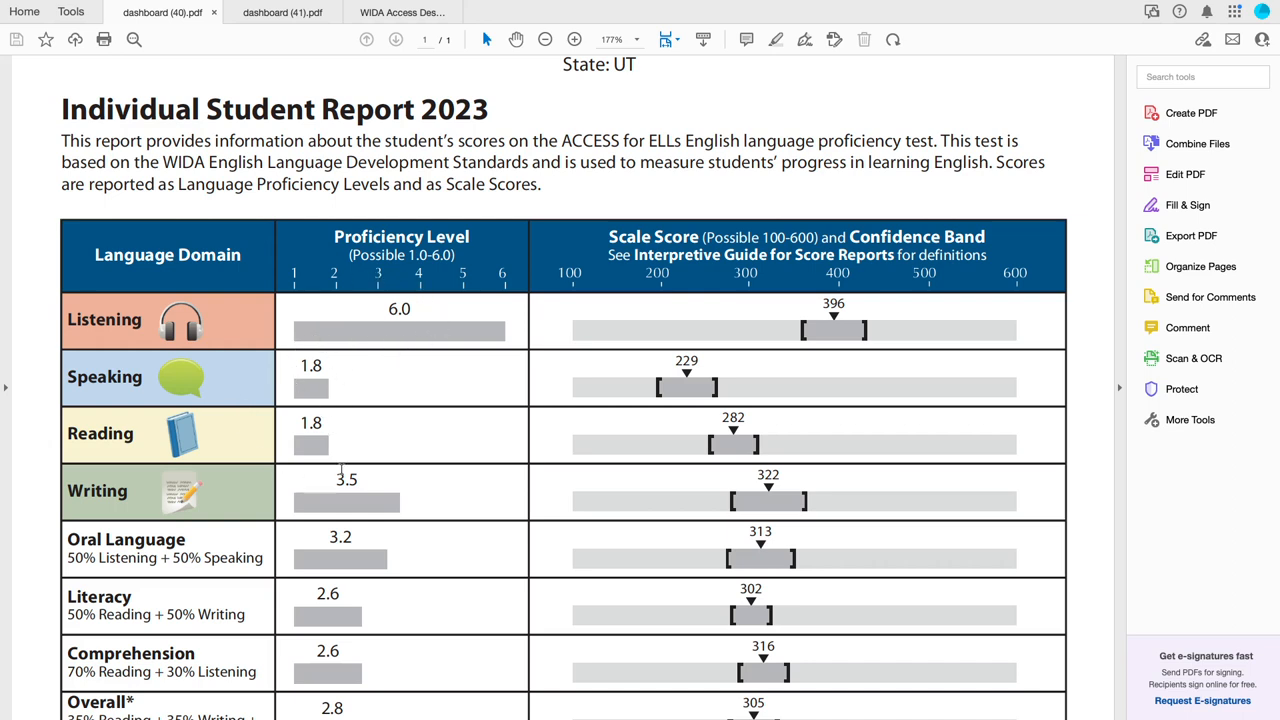
mouse_move(270, 464)
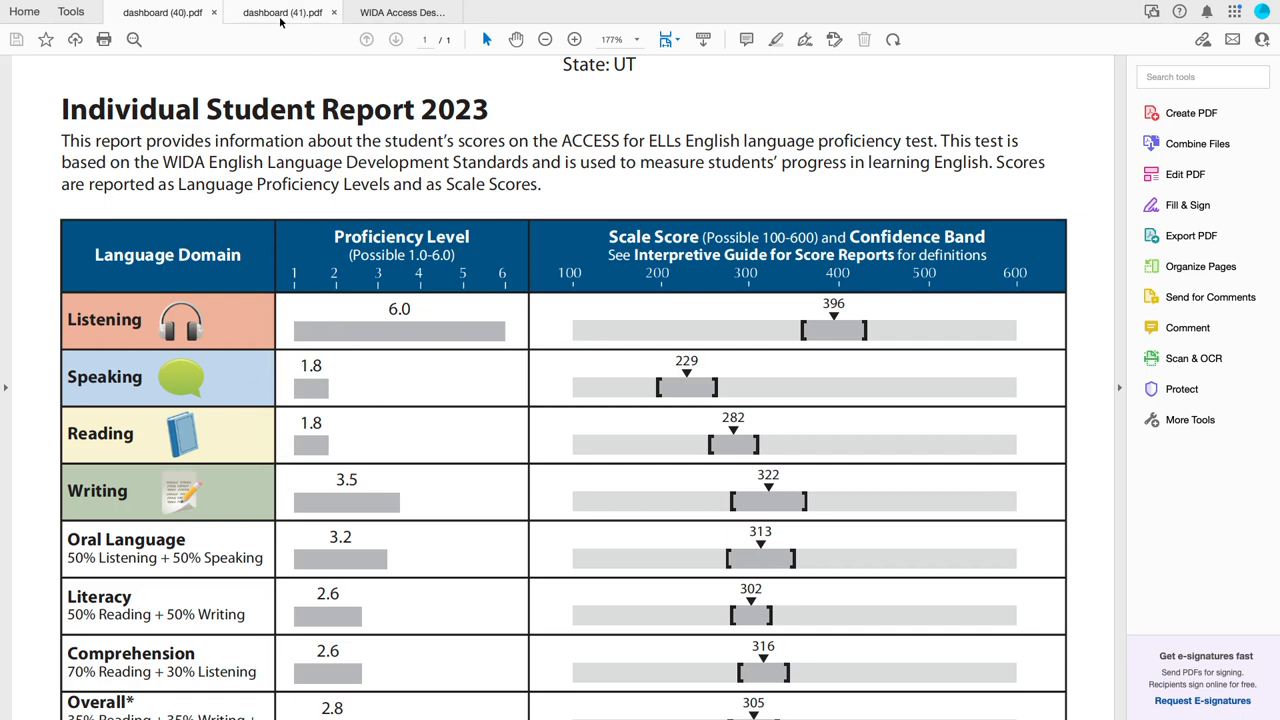
mouse_move(282, 12)
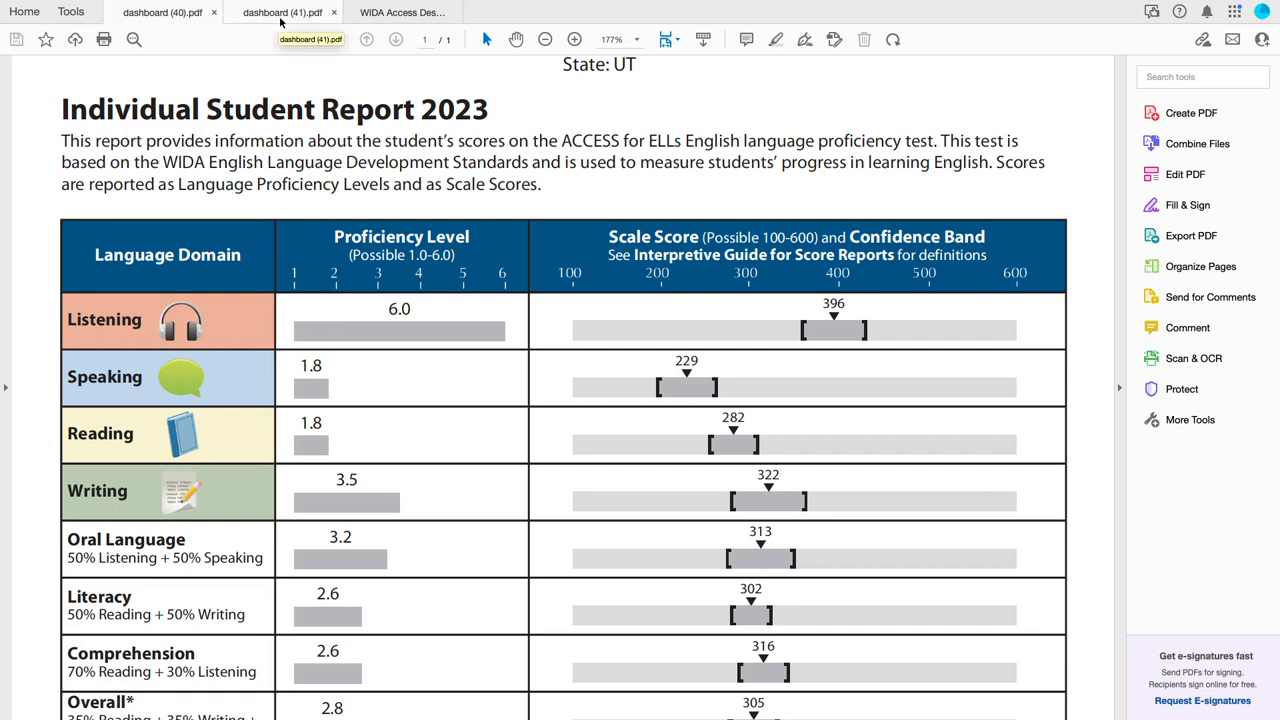
click(282, 12)
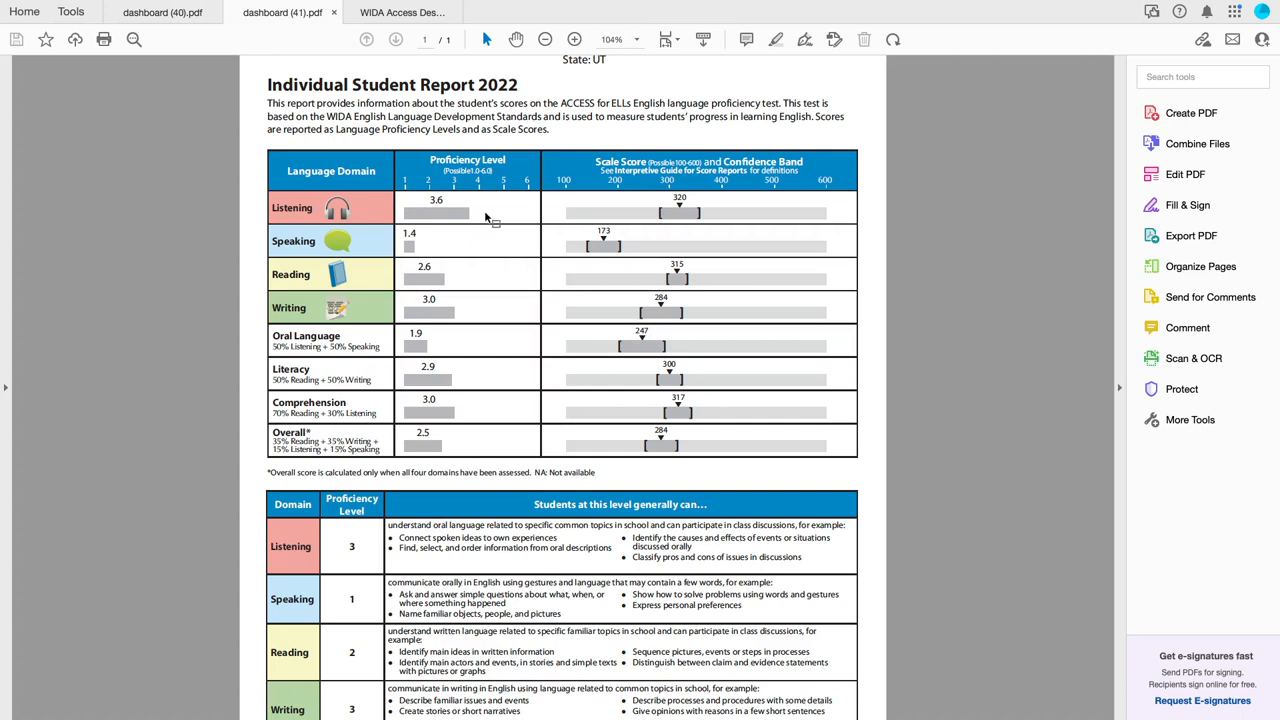
mouse_move(400, 210)
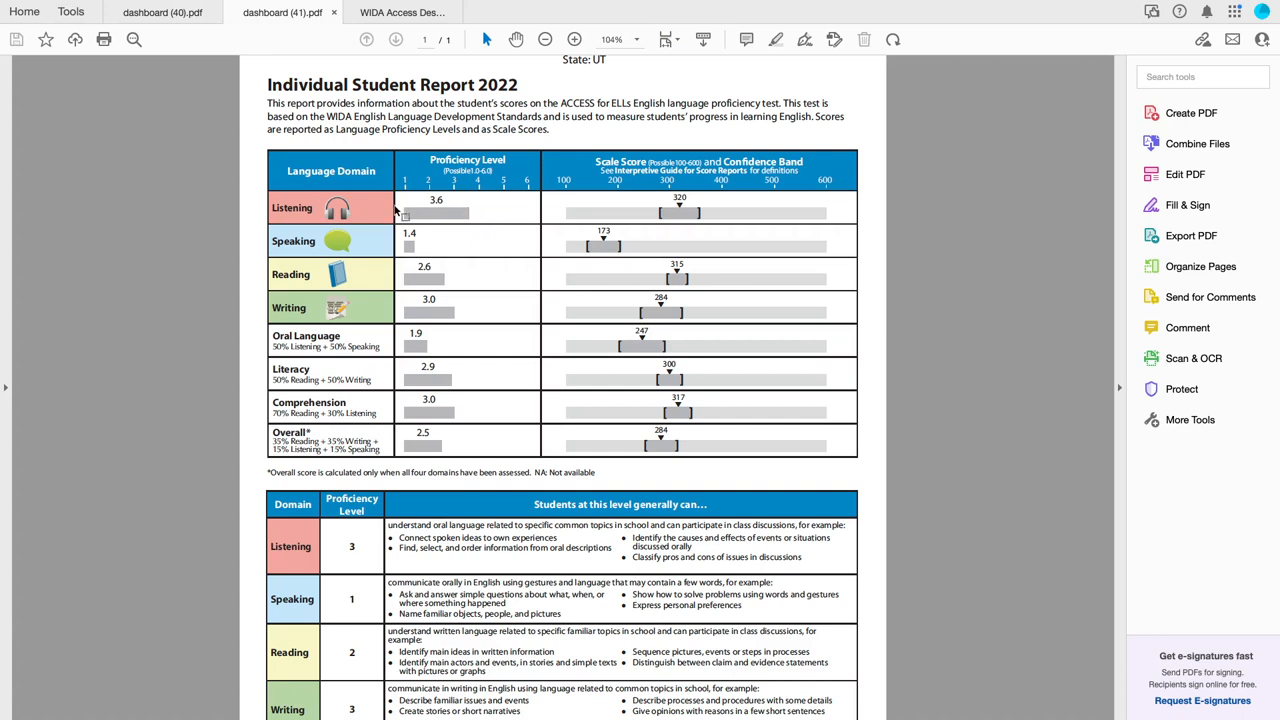
mouse_move(404, 216)
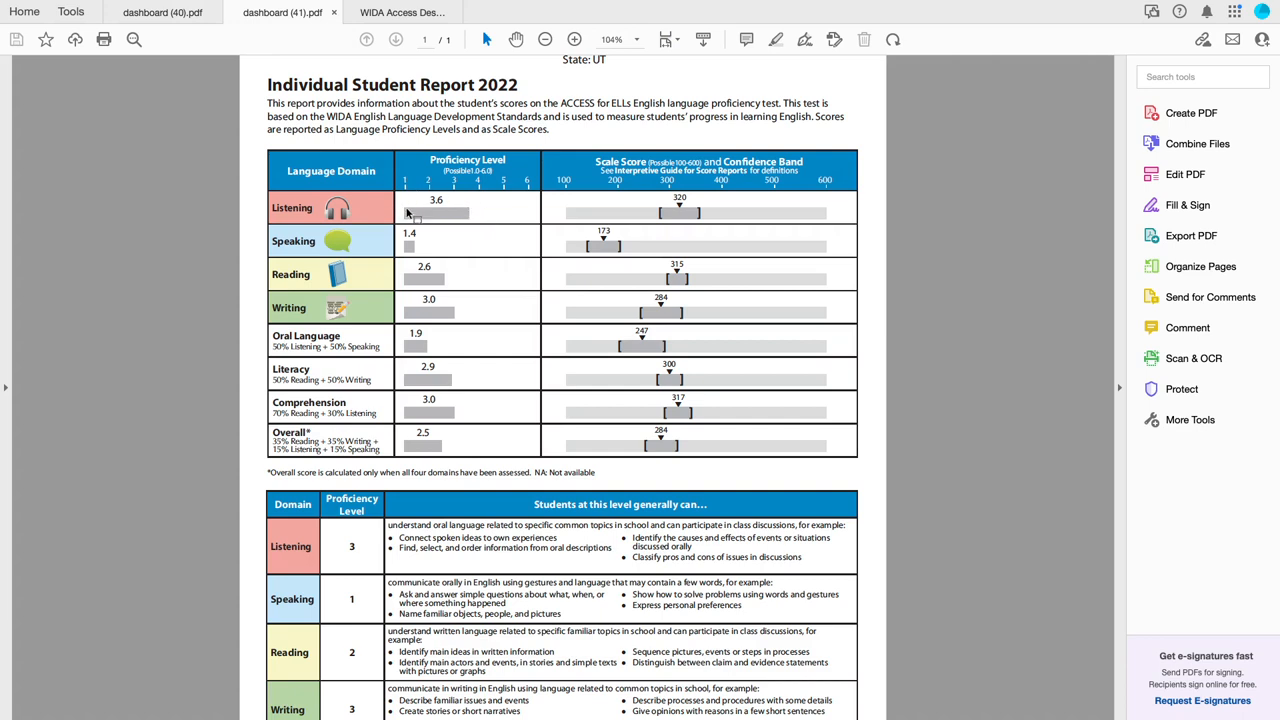
mouse_move(452, 216)
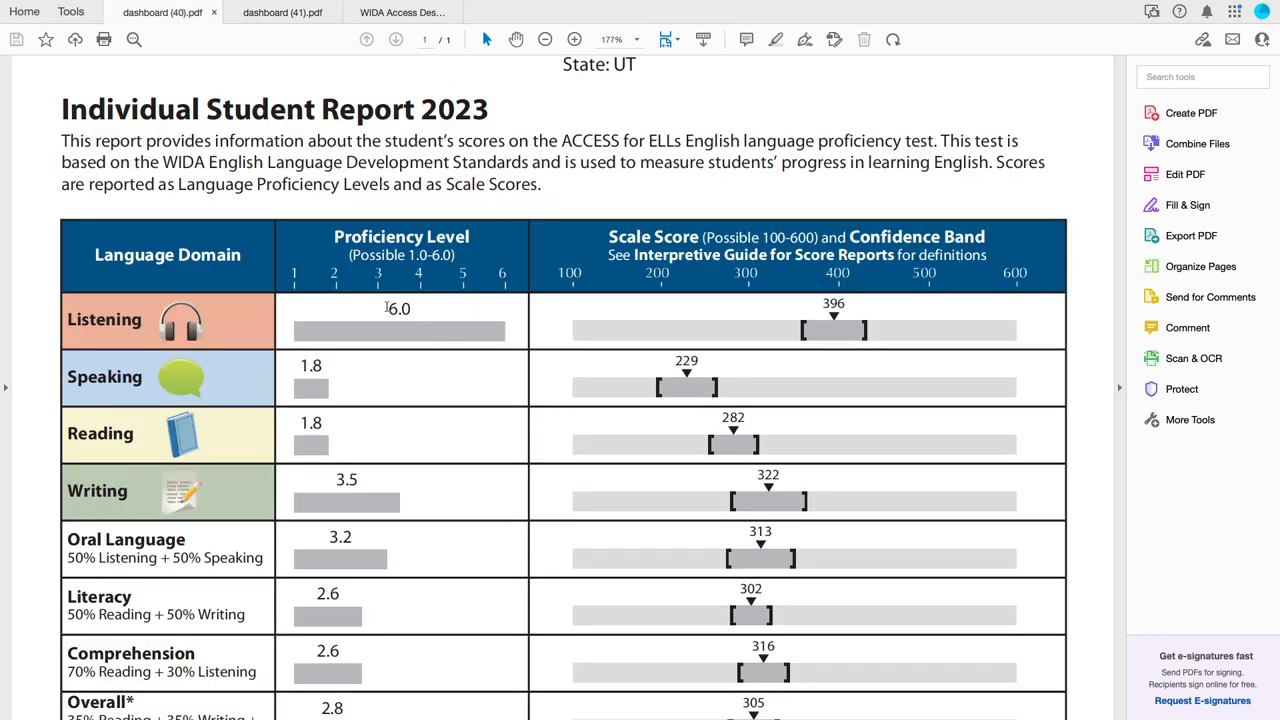
Scroll the 2023 report to the level descriptors for Listening 6, Speaking 1, Reading 1 and Writing 3.
scroll(down, 3)
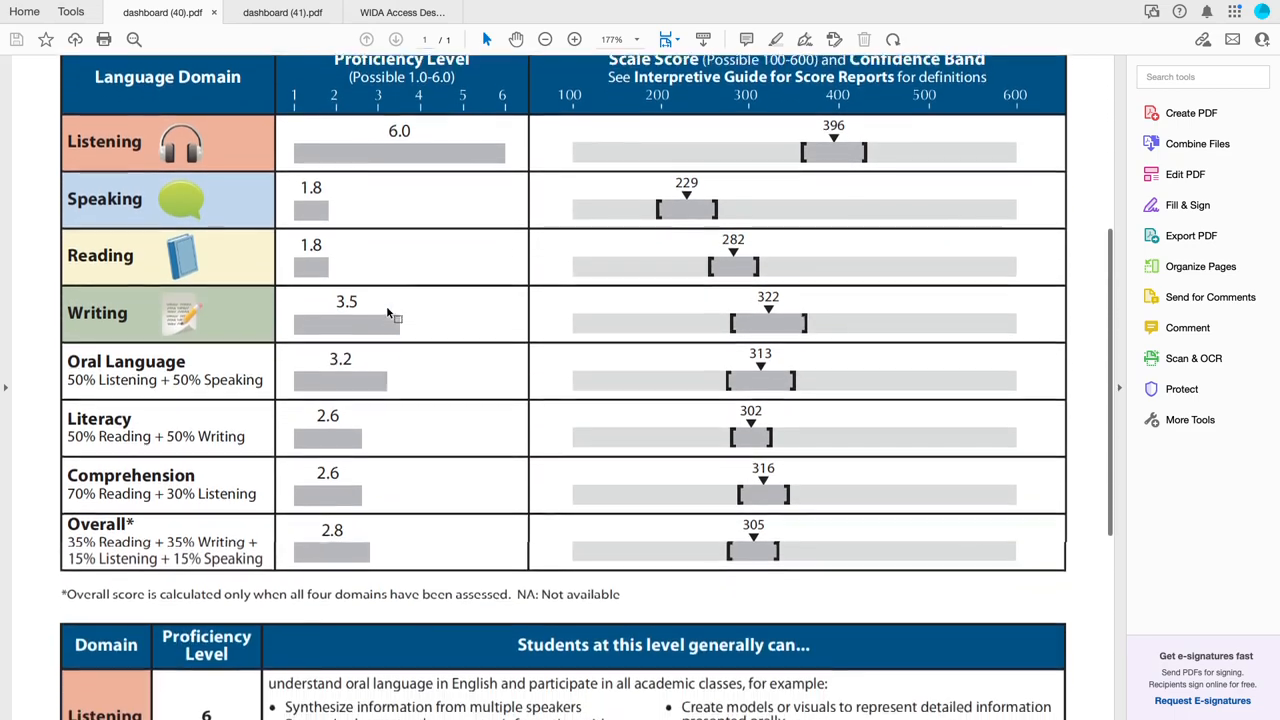
scroll(down, 3)
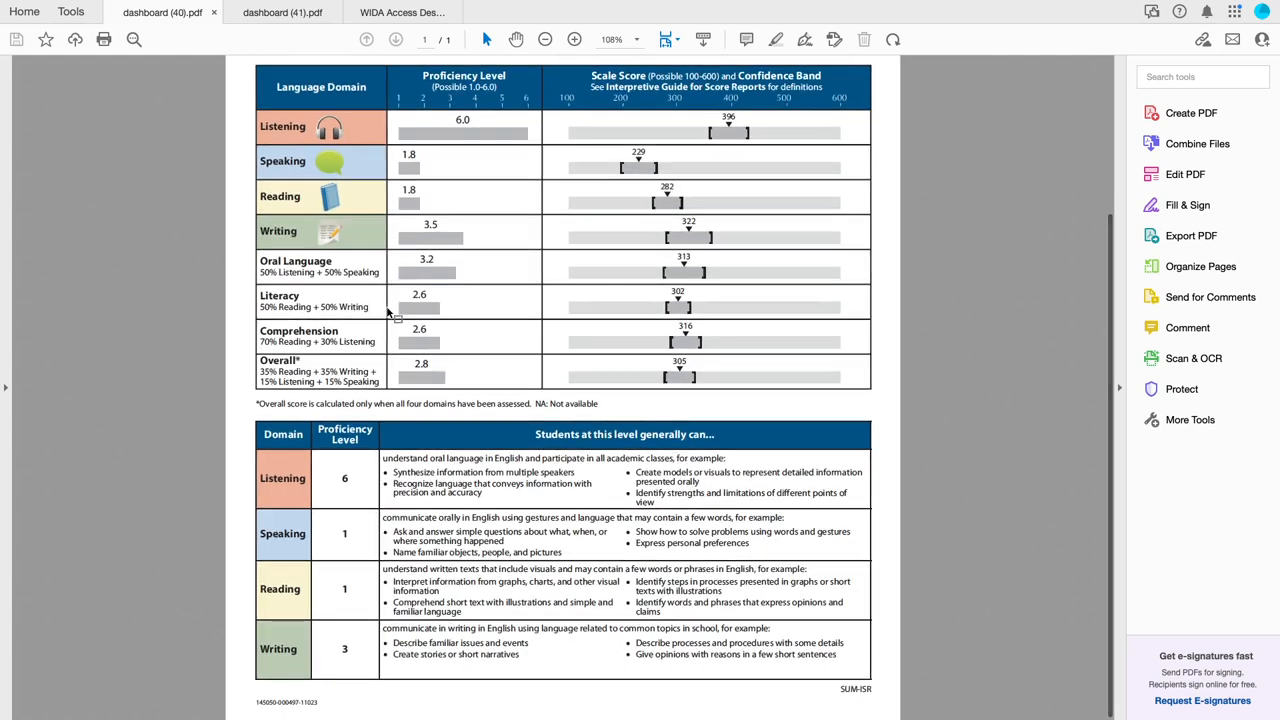
mouse_move(396, 418)
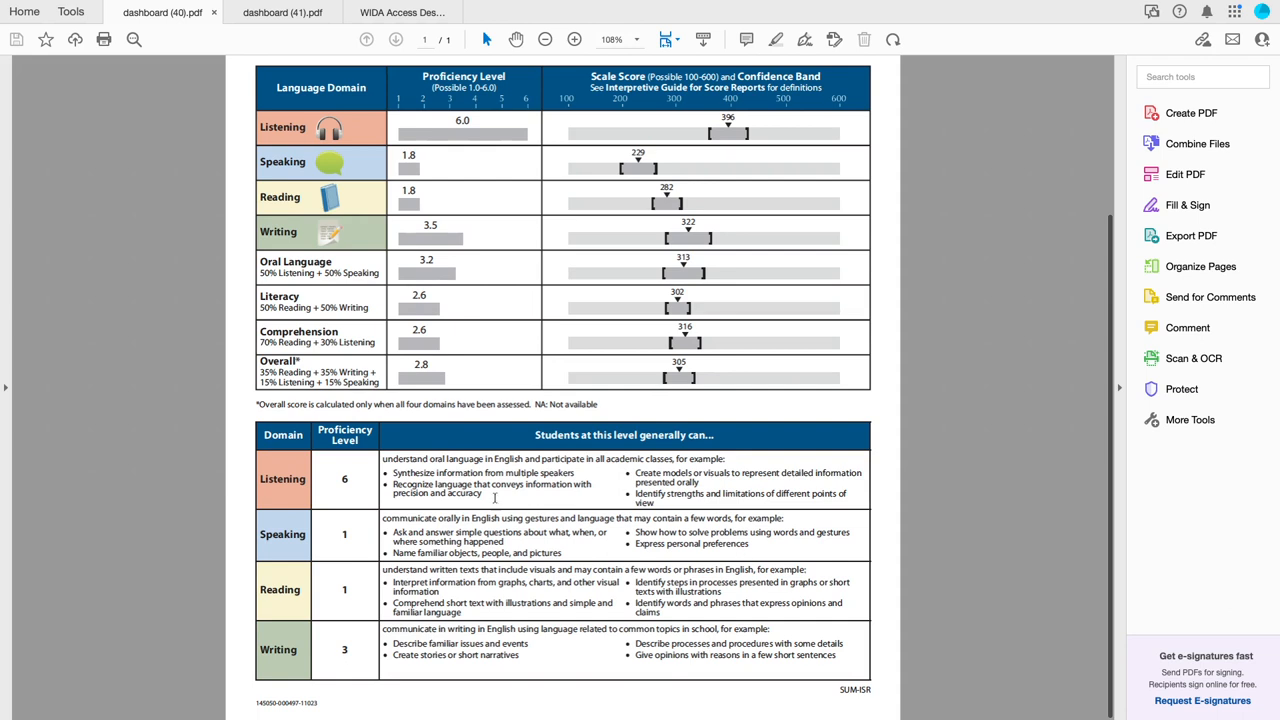
mouse_move(412, 124)
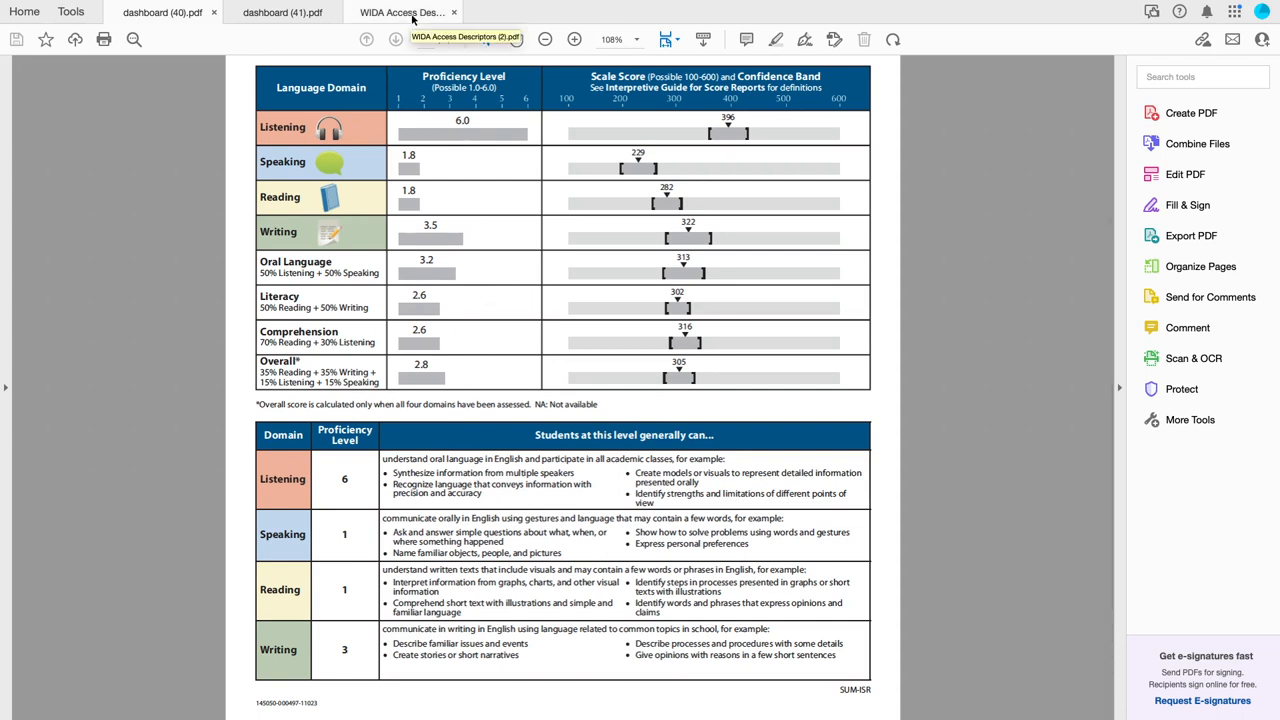
Review the Speaking levels 1–6 in the WIDA Proficiency Level Descriptors document.
click(396, 40)
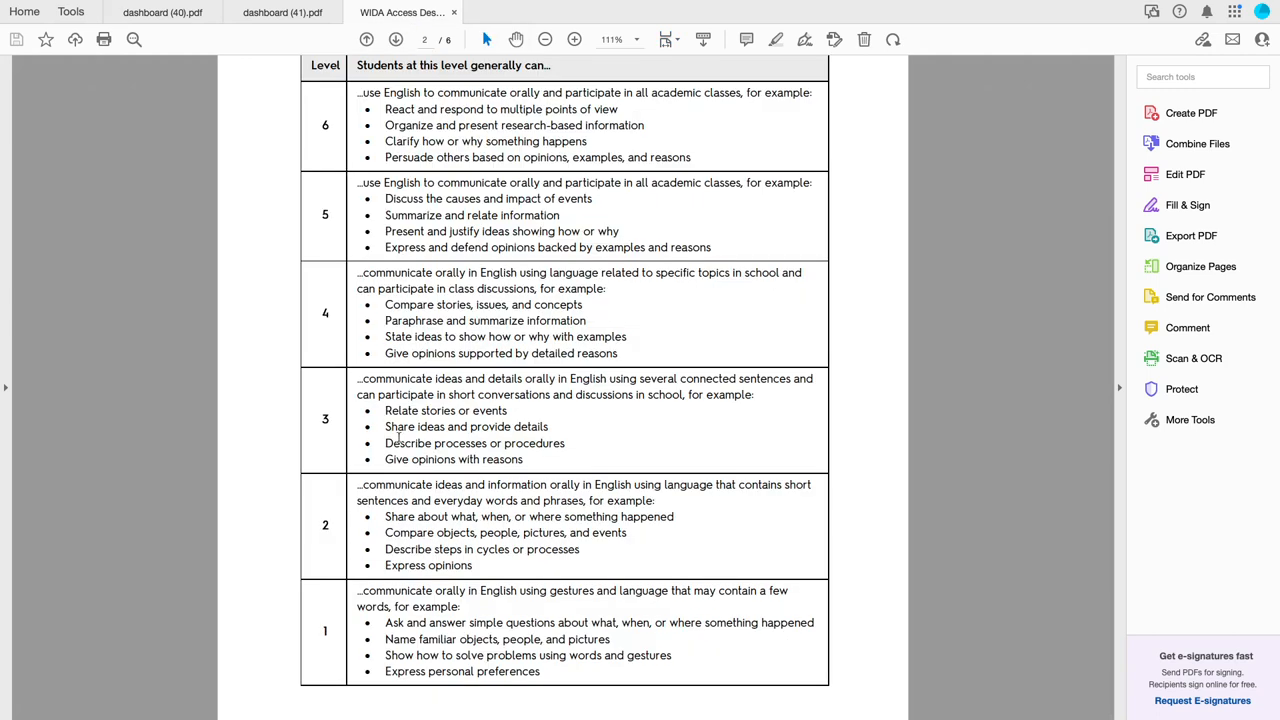
scroll(up, 3)
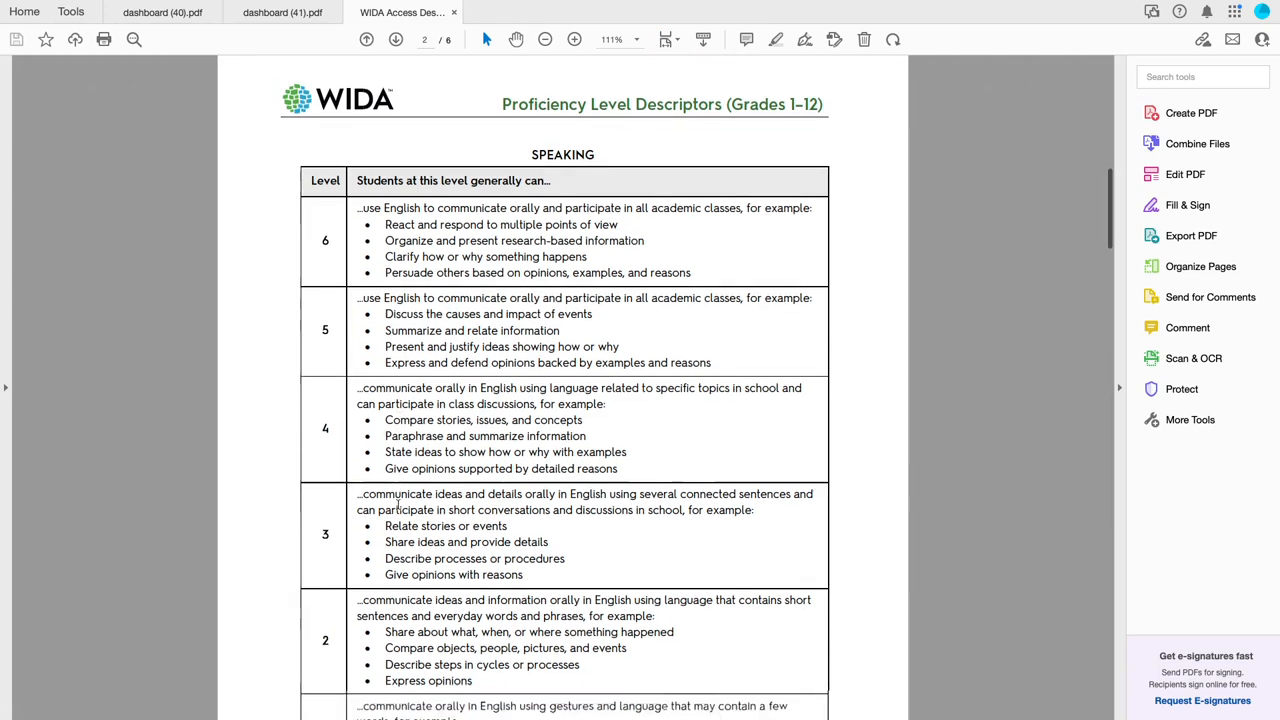
scroll(down, 3)
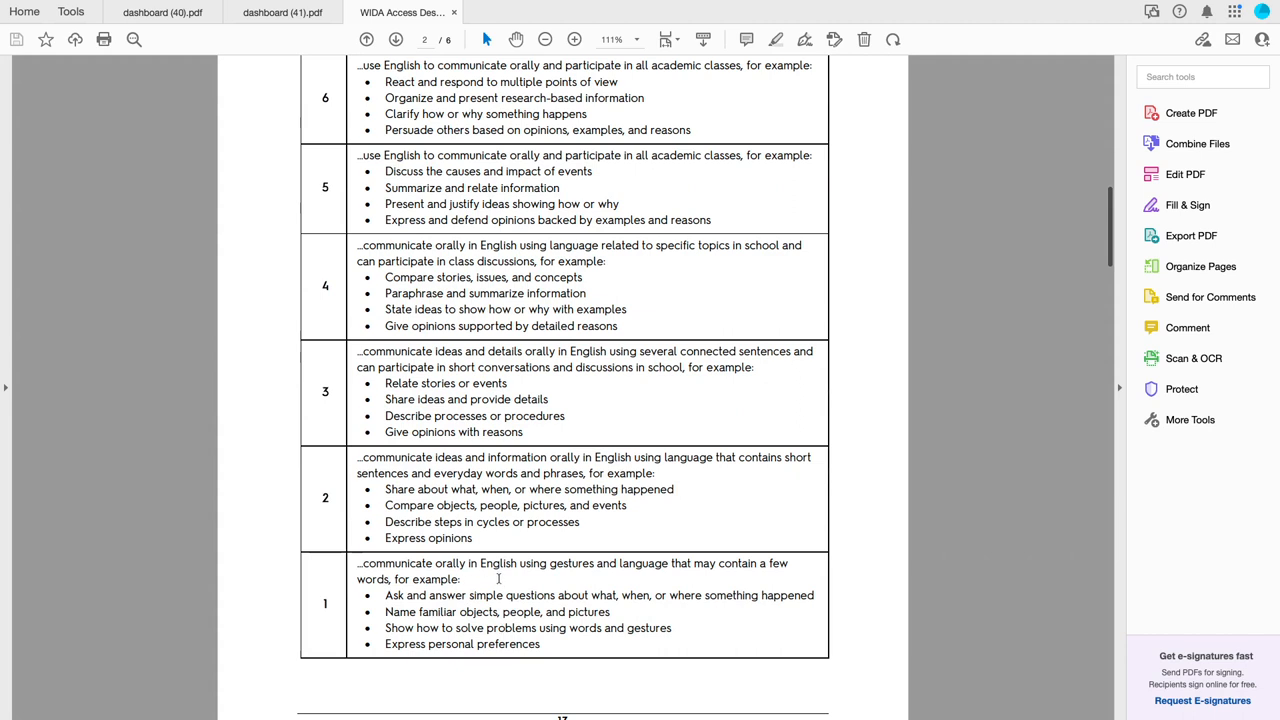
mouse_move(500, 682)
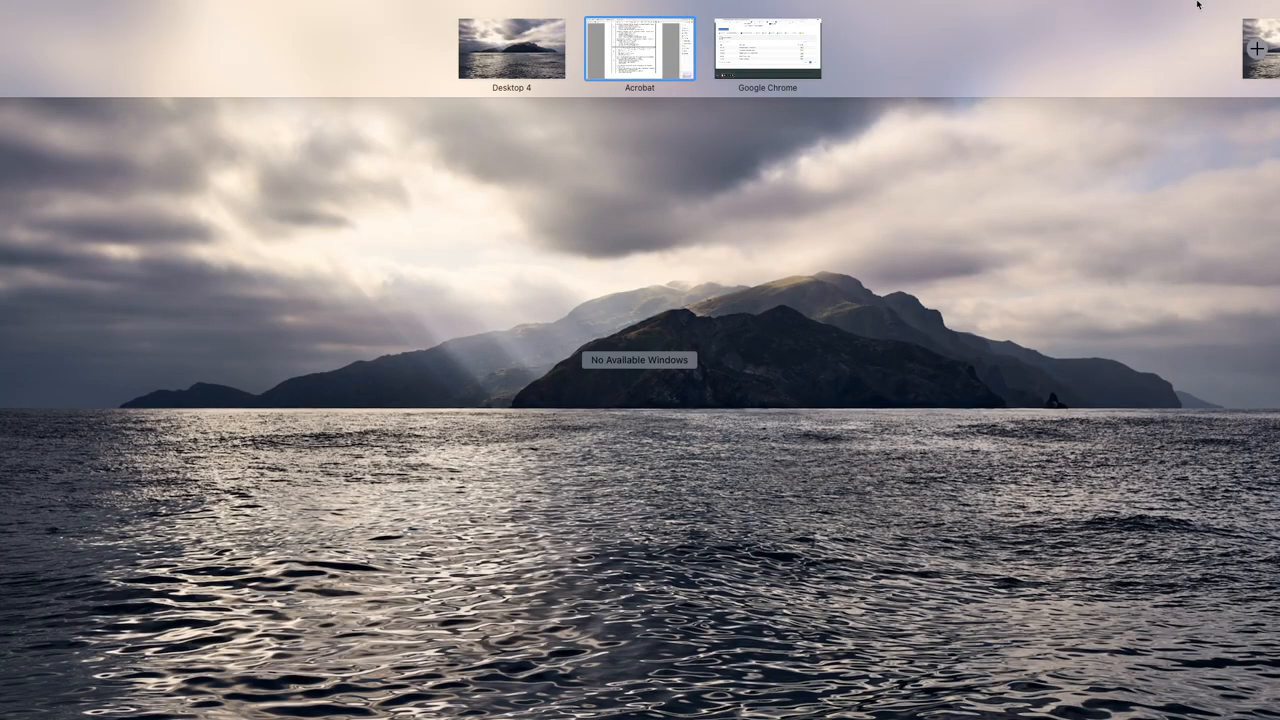
Return to Dashboard Mining and scroll to the Student Detail table of 2022–2023 WIDA scores.
click(768, 48)
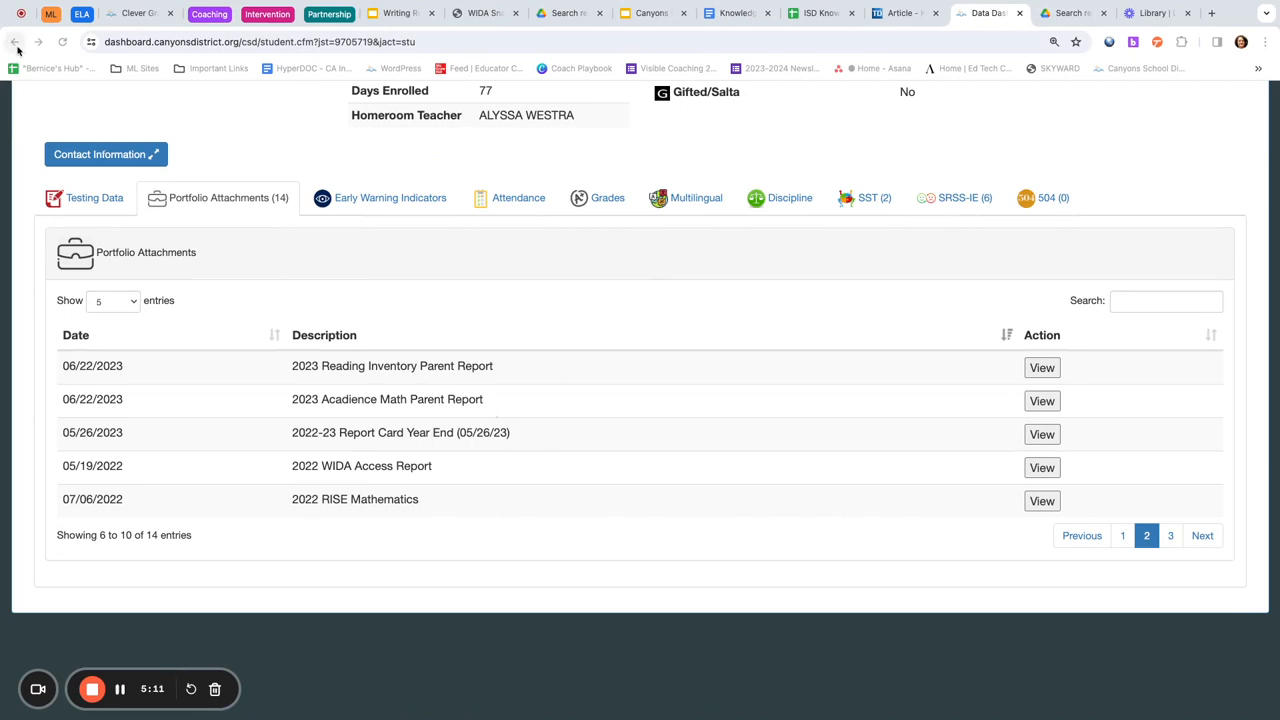
click(16, 40)
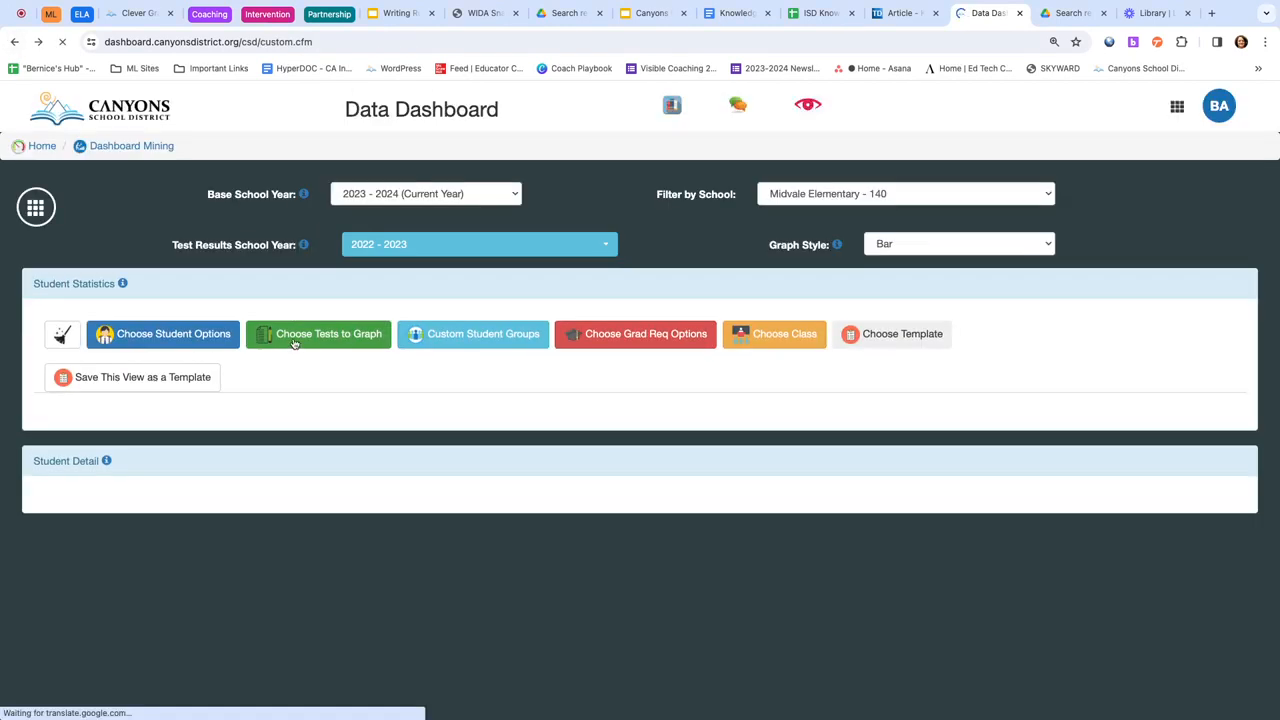
click(318, 332)
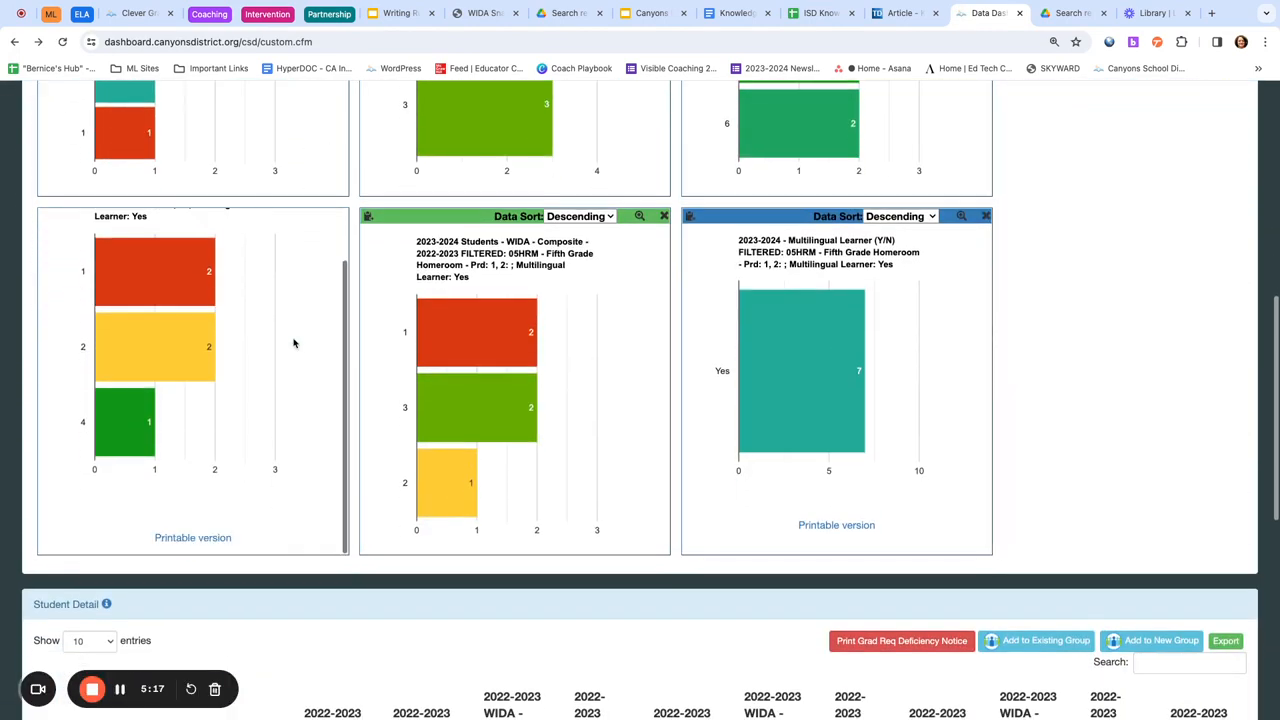
mouse_move(368, 590)
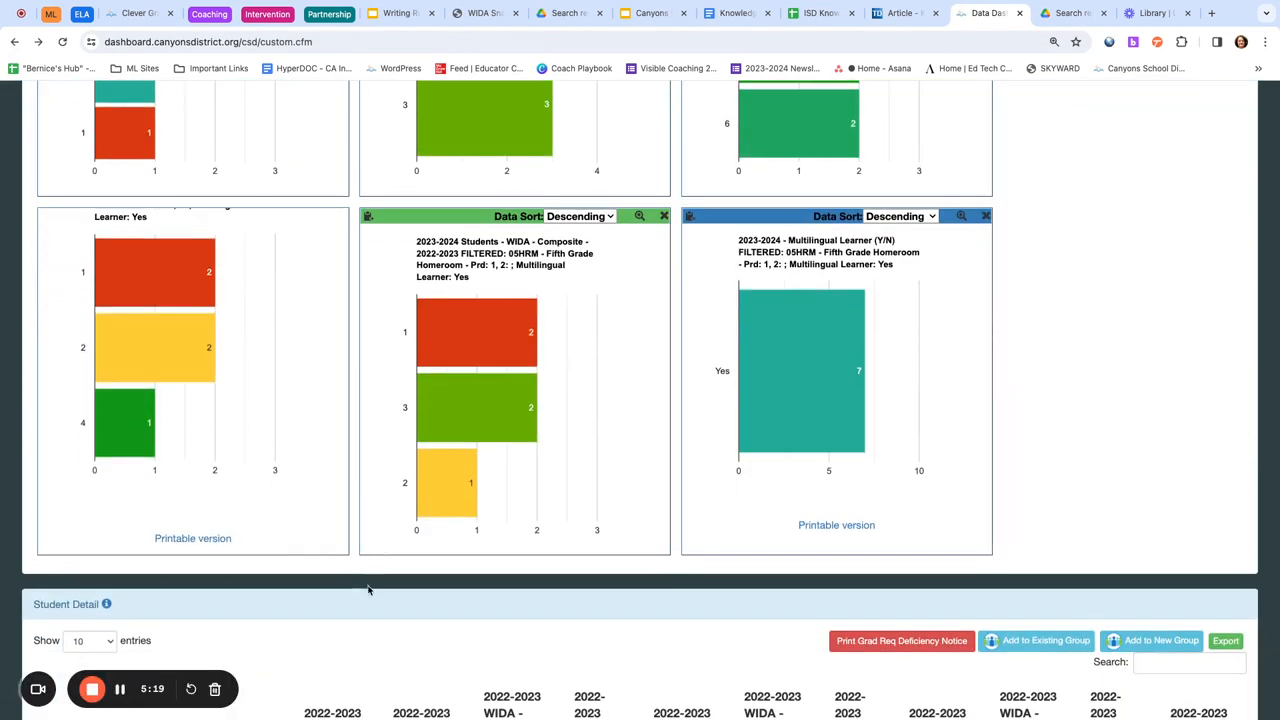
scroll(down, 3)
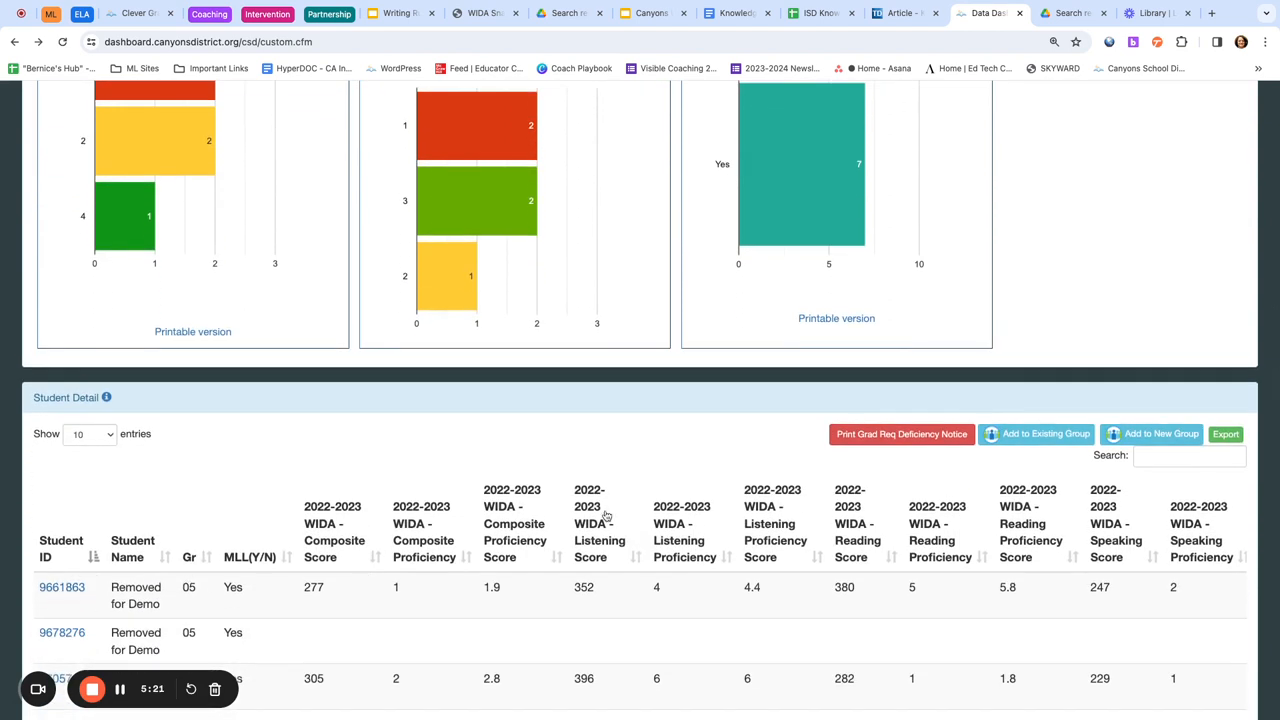